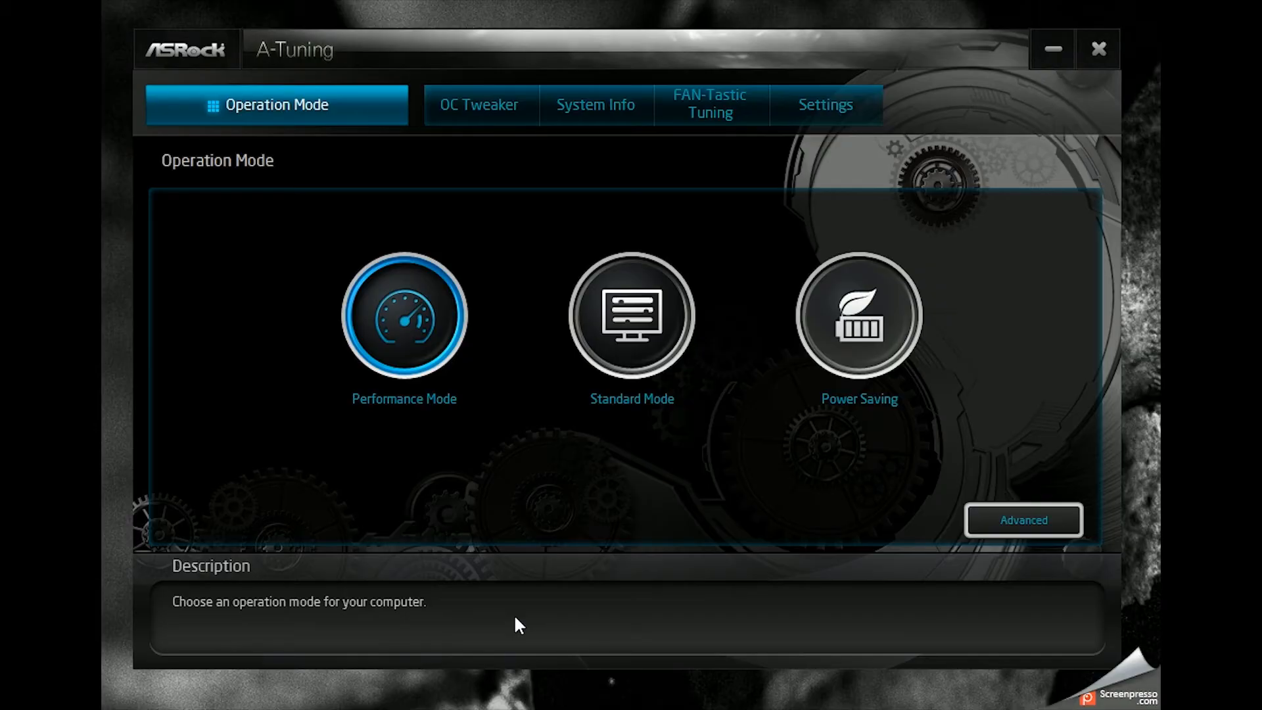
{"action": "mouse_move", "coordinate": [480, 105]}
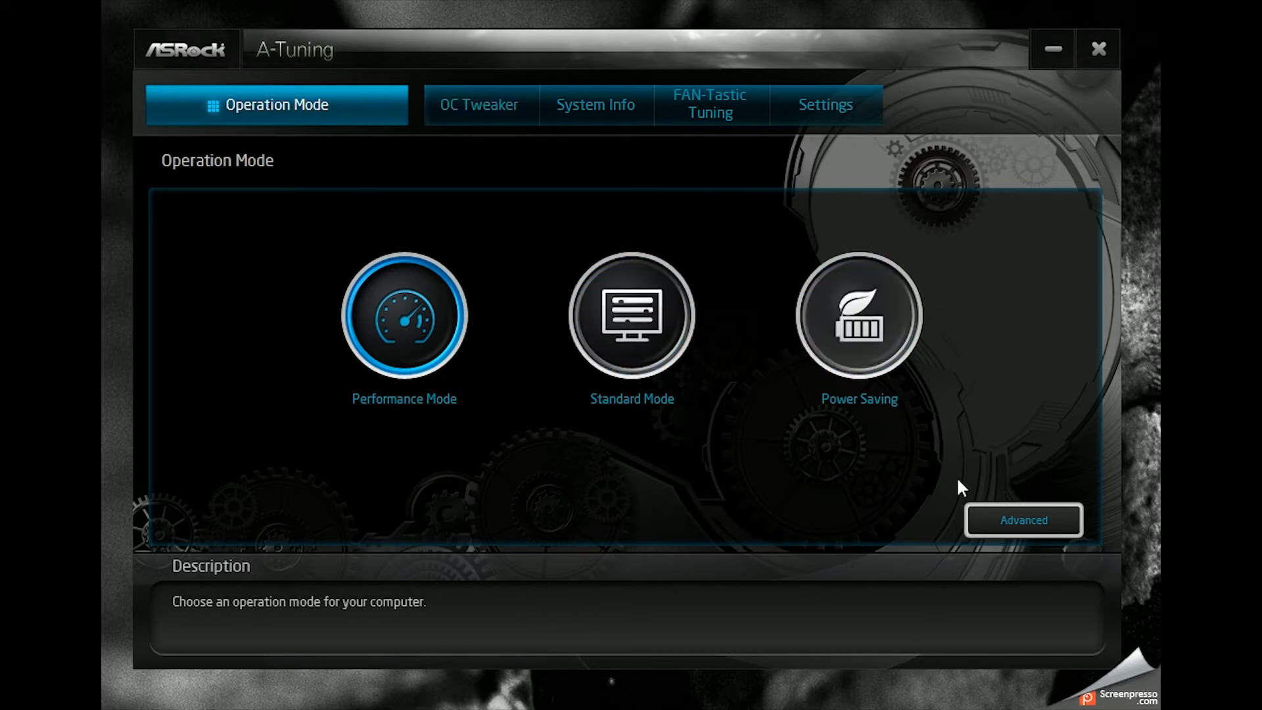
Review the performance-mode preset, the system readings and the FAN-Tastic Tuning curves
{"action": "left_click", "coordinate": [403, 316]}
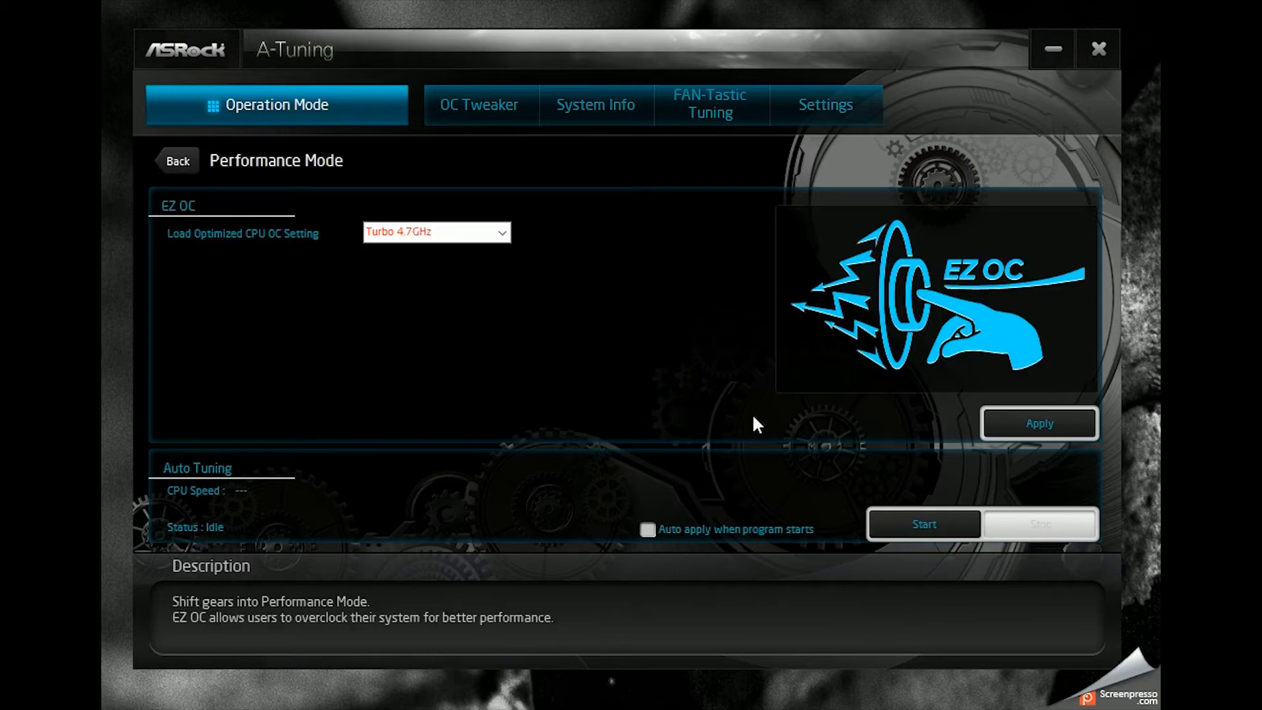
{"action": "mouse_move", "coordinate": [647, 350]}
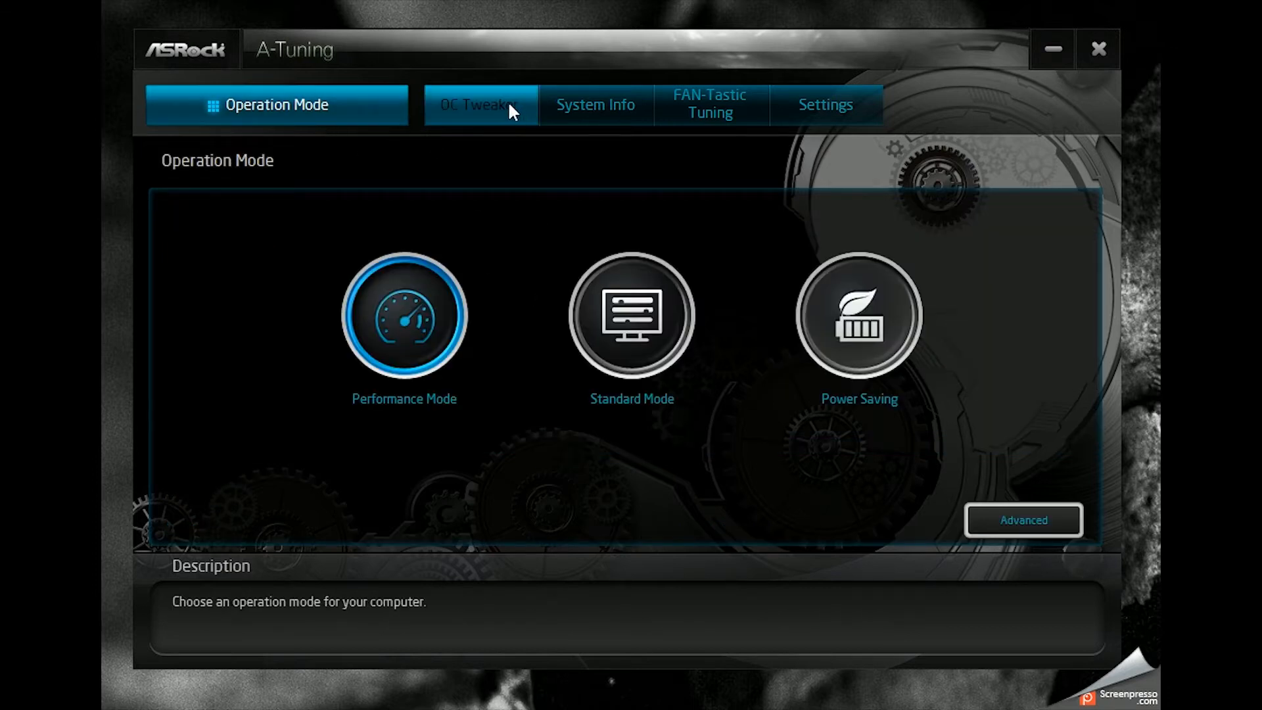
{"action": "left_click", "coordinate": [595, 106]}
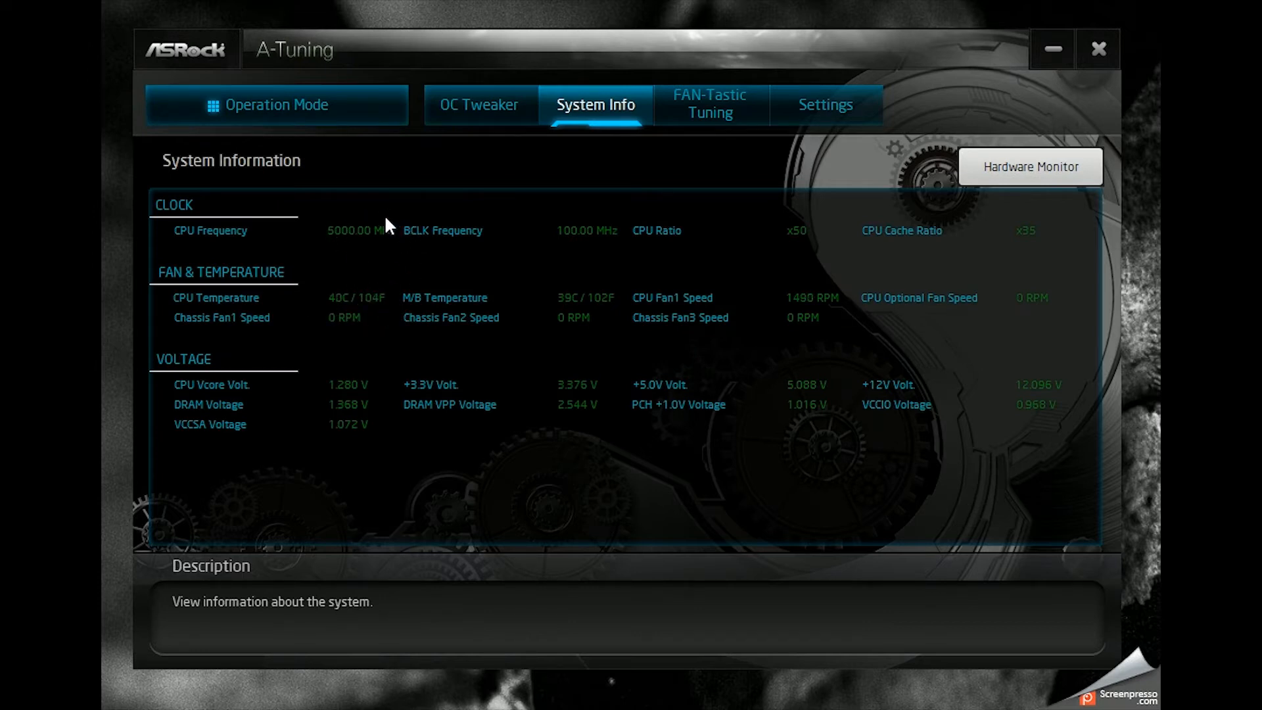
{"action": "mouse_move", "coordinate": [769, 238]}
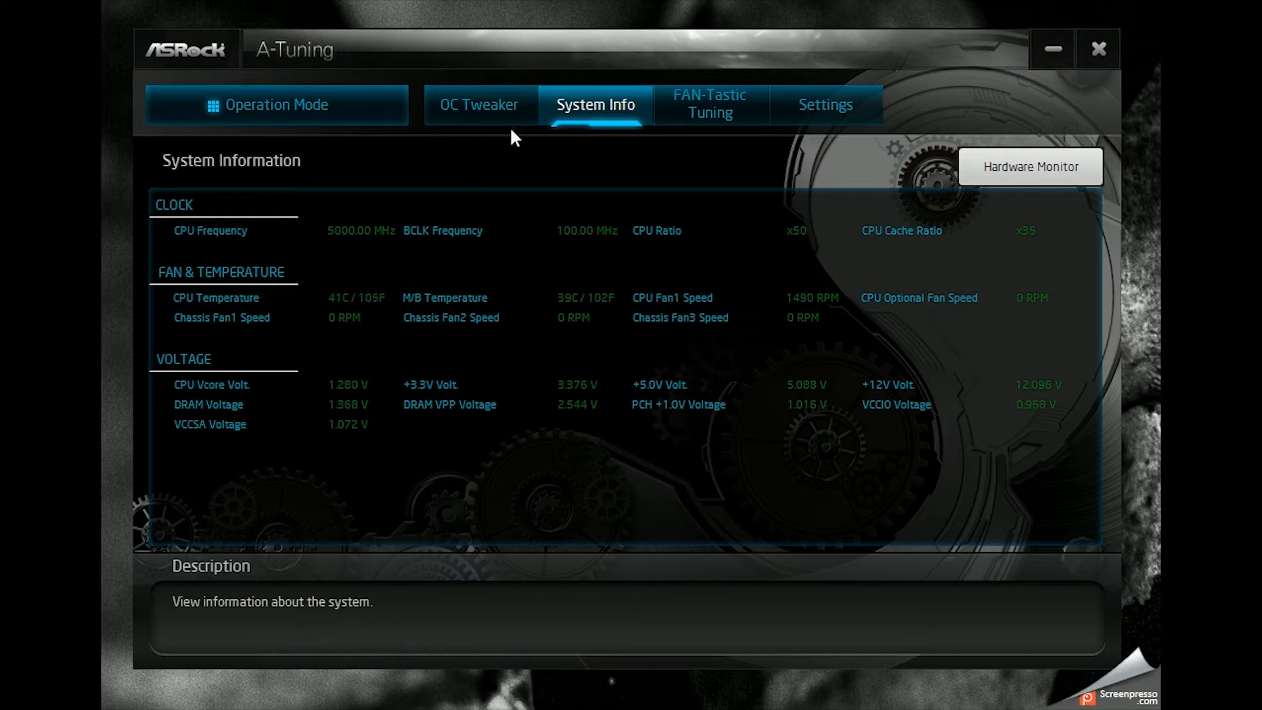
{"action": "left_click", "coordinate": [708, 103]}
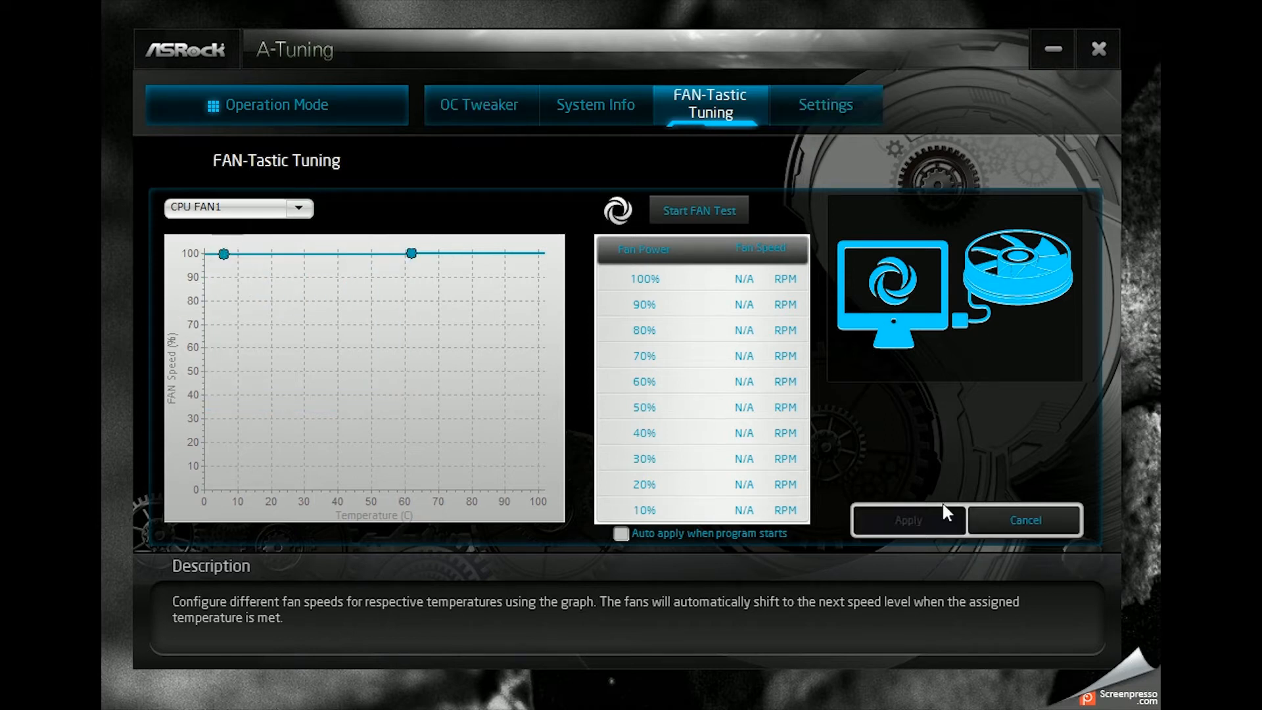
{"action": "mouse_move", "coordinate": [846, 390]}
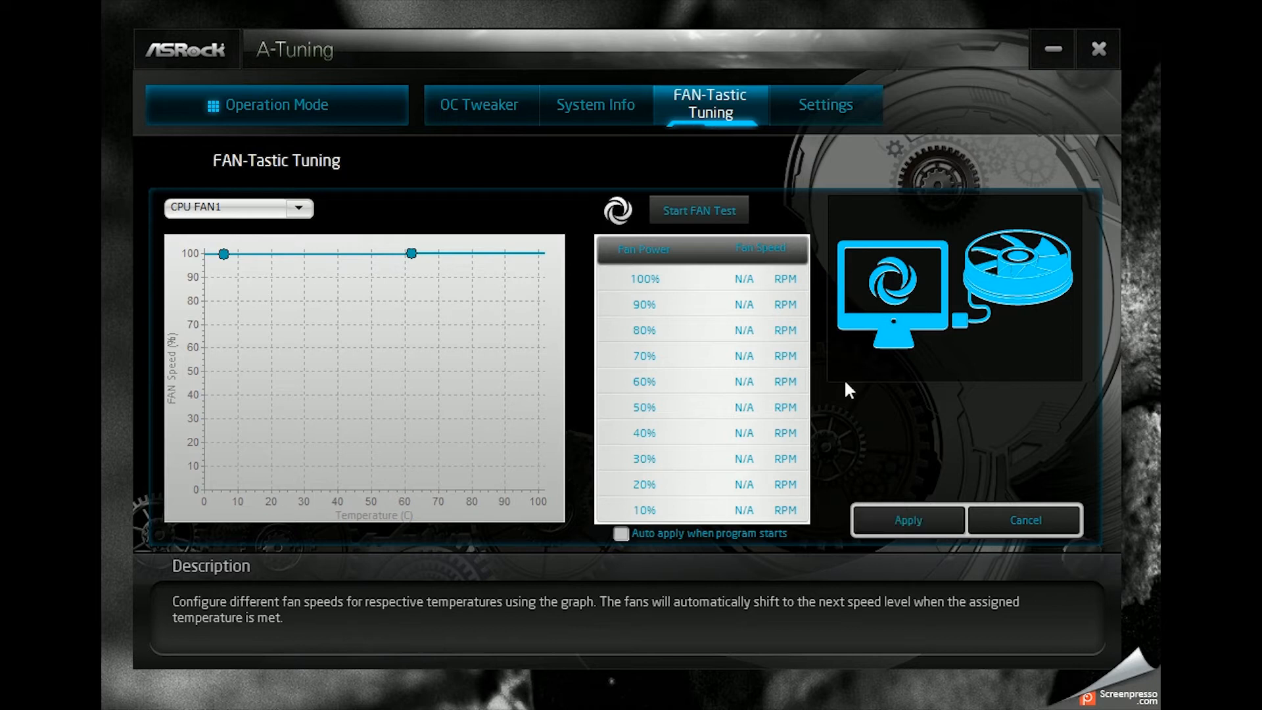
Enable Auto run at Windows Startup in Settings and return to the System Info readings
{"action": "left_click", "coordinate": [823, 106]}
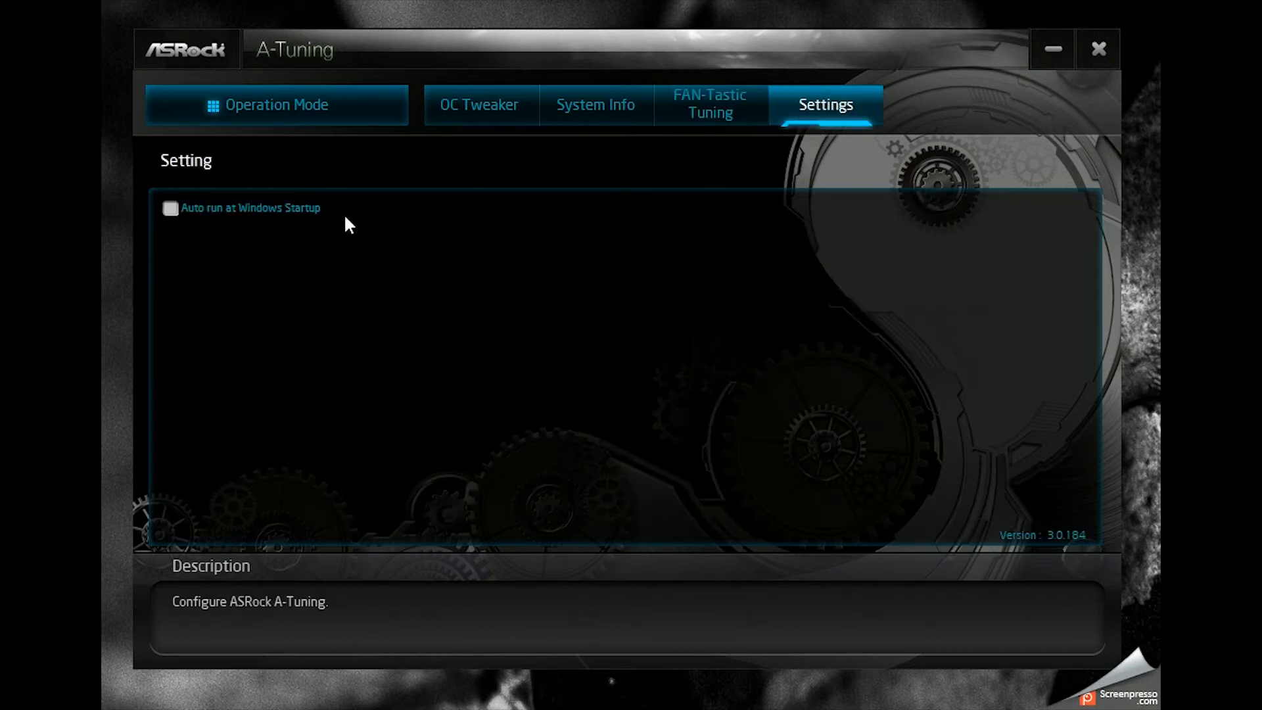
{"action": "left_click", "coordinate": [169, 208]}
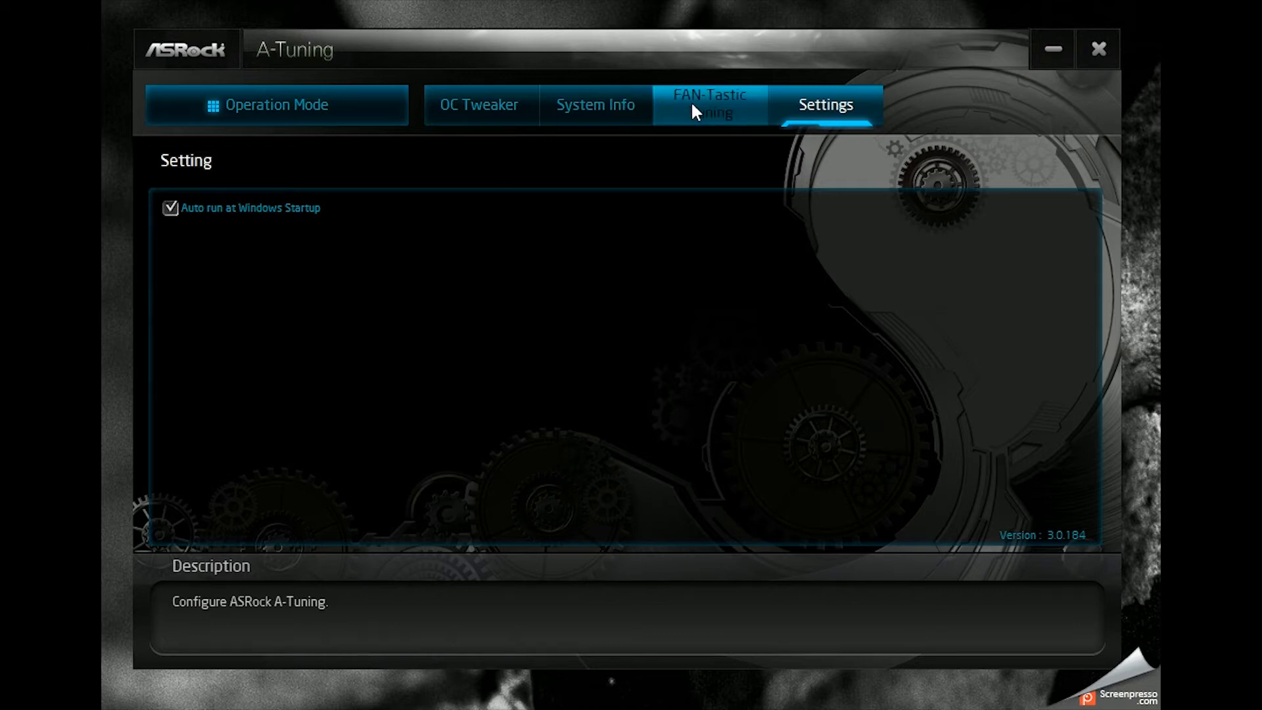
{"action": "left_click", "coordinate": [594, 105]}
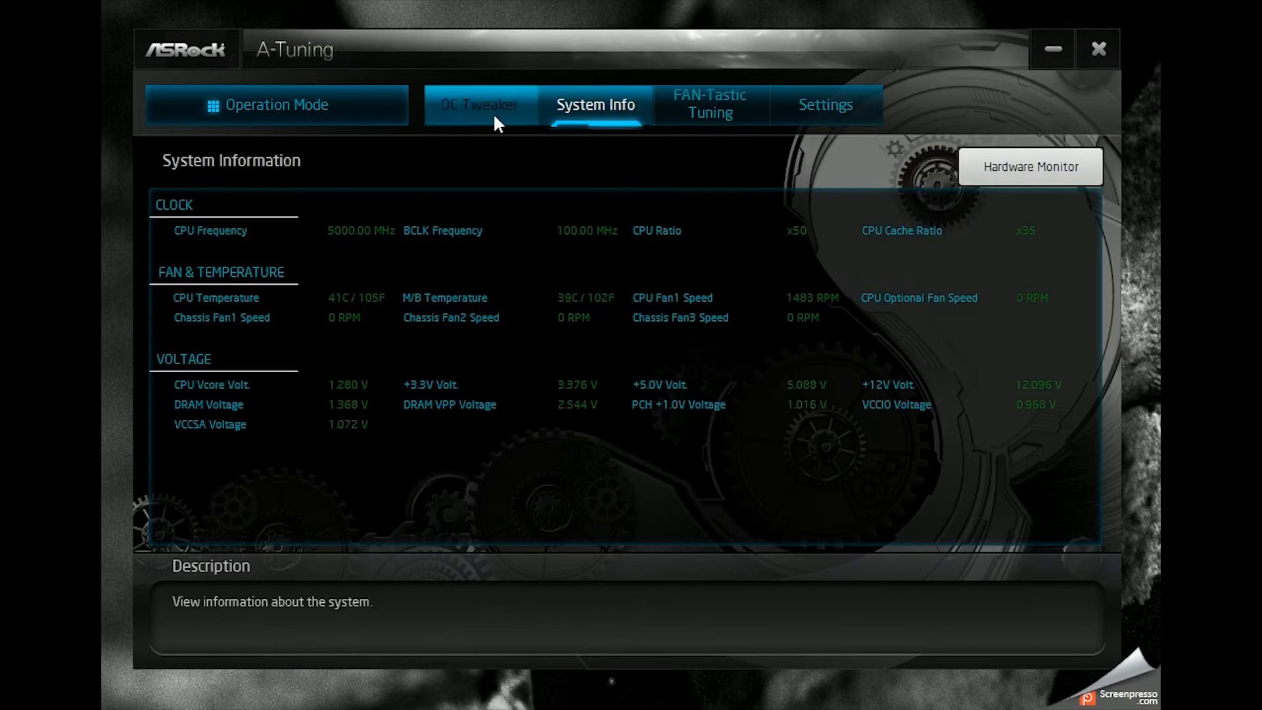
Raise the CPU Cache Ratio slider from x35 to x37 in OC Tweaker and check System Info reports x37
{"action": "left_click", "coordinate": [479, 105]}
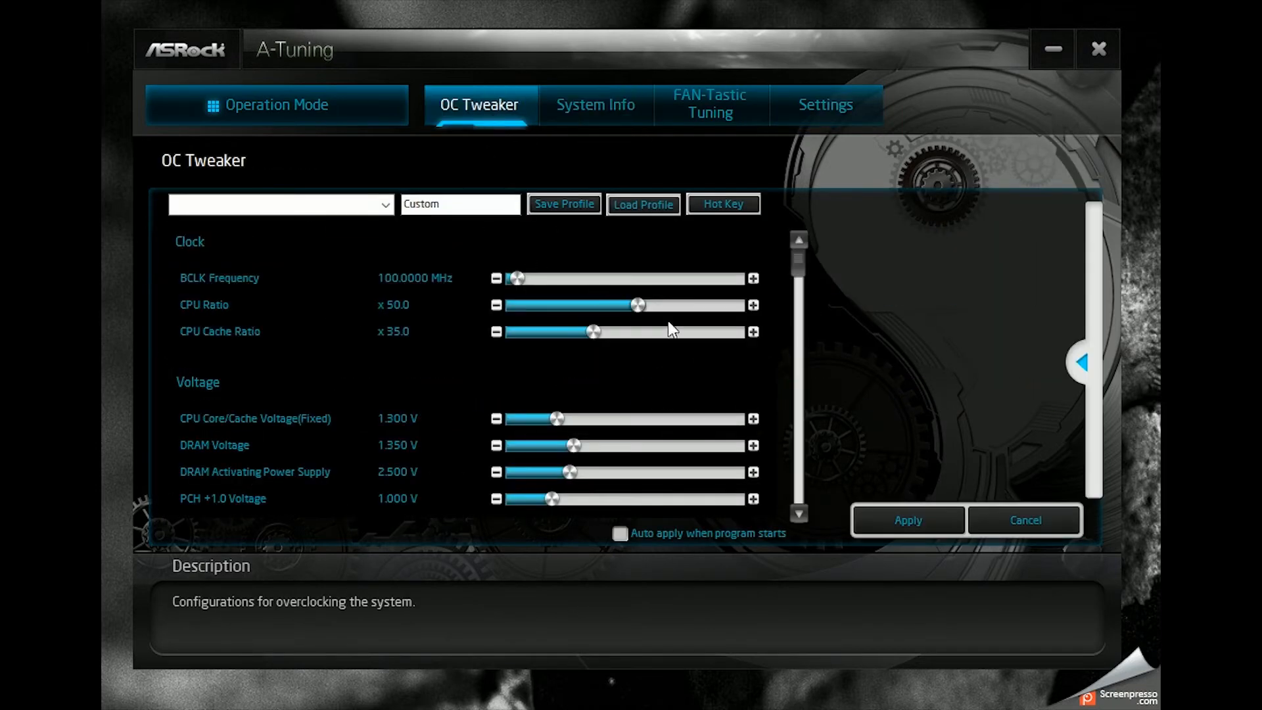
{"action": "left_click_drag", "start_coordinate": [594, 331], "coordinate": [604, 331]}
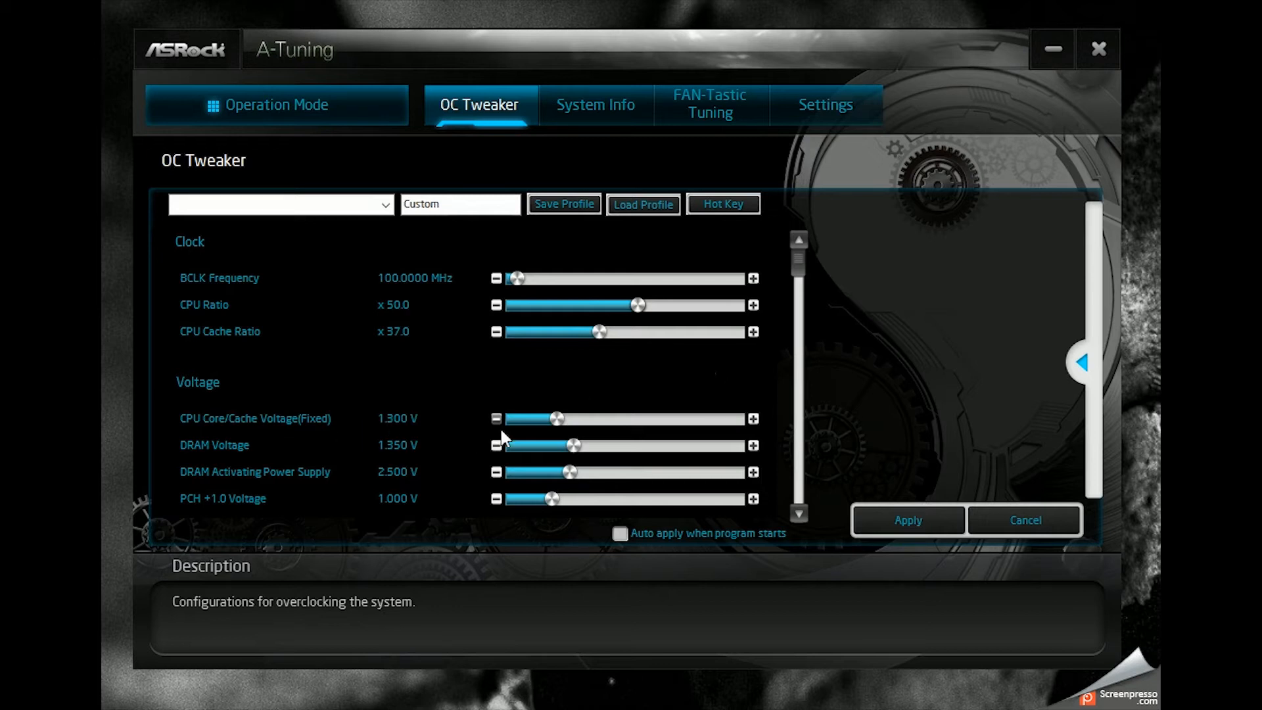
{"action": "mouse_move", "coordinate": [350, 421]}
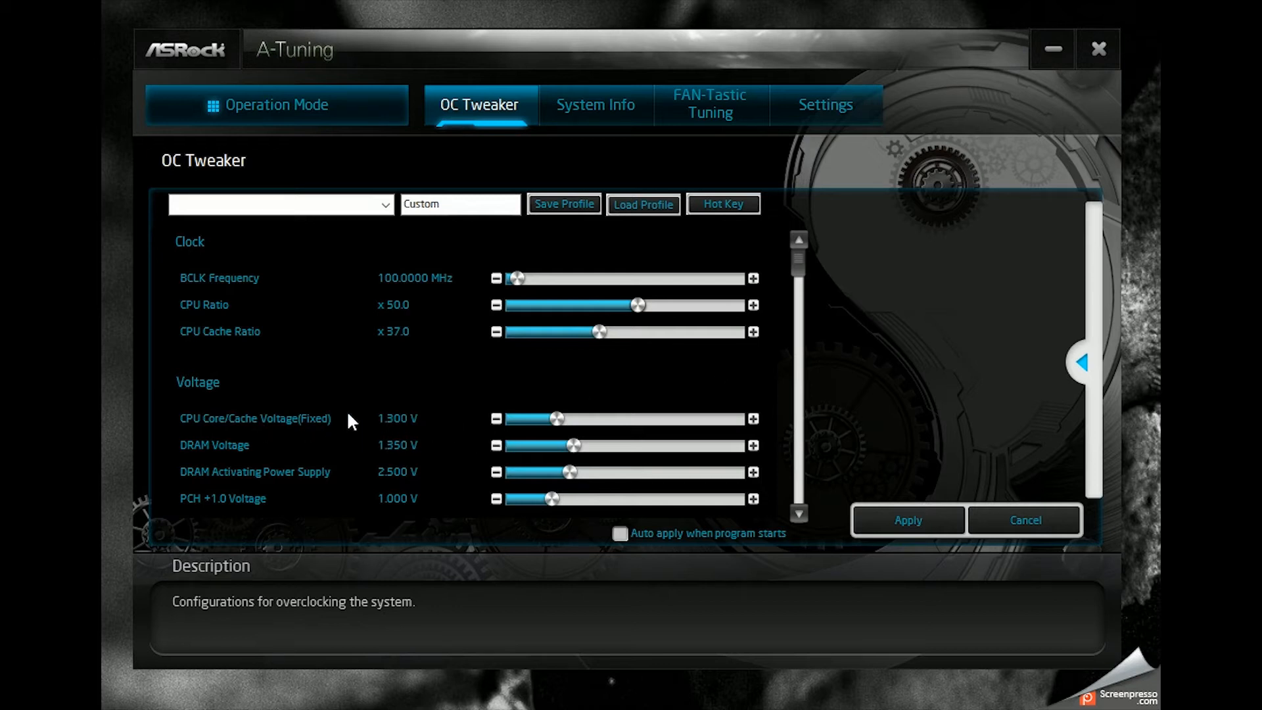
{"action": "mouse_move", "coordinate": [401, 395]}
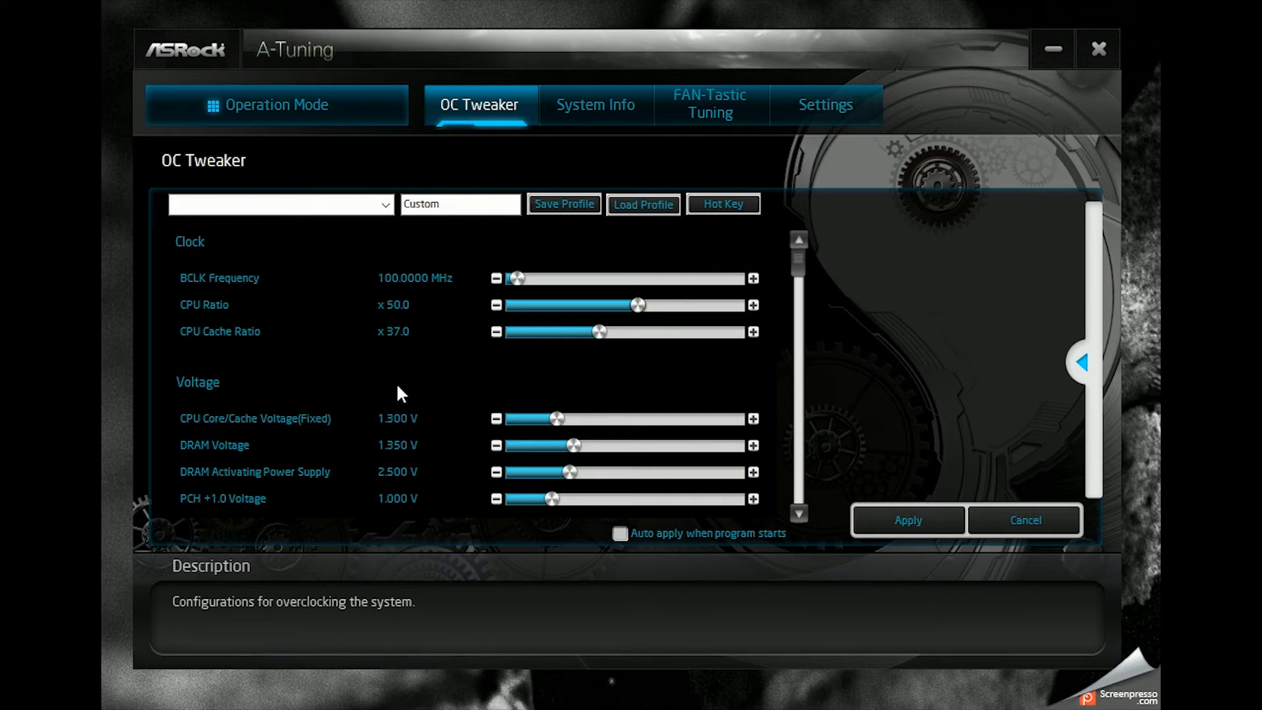
{"action": "mouse_move", "coordinate": [676, 459]}
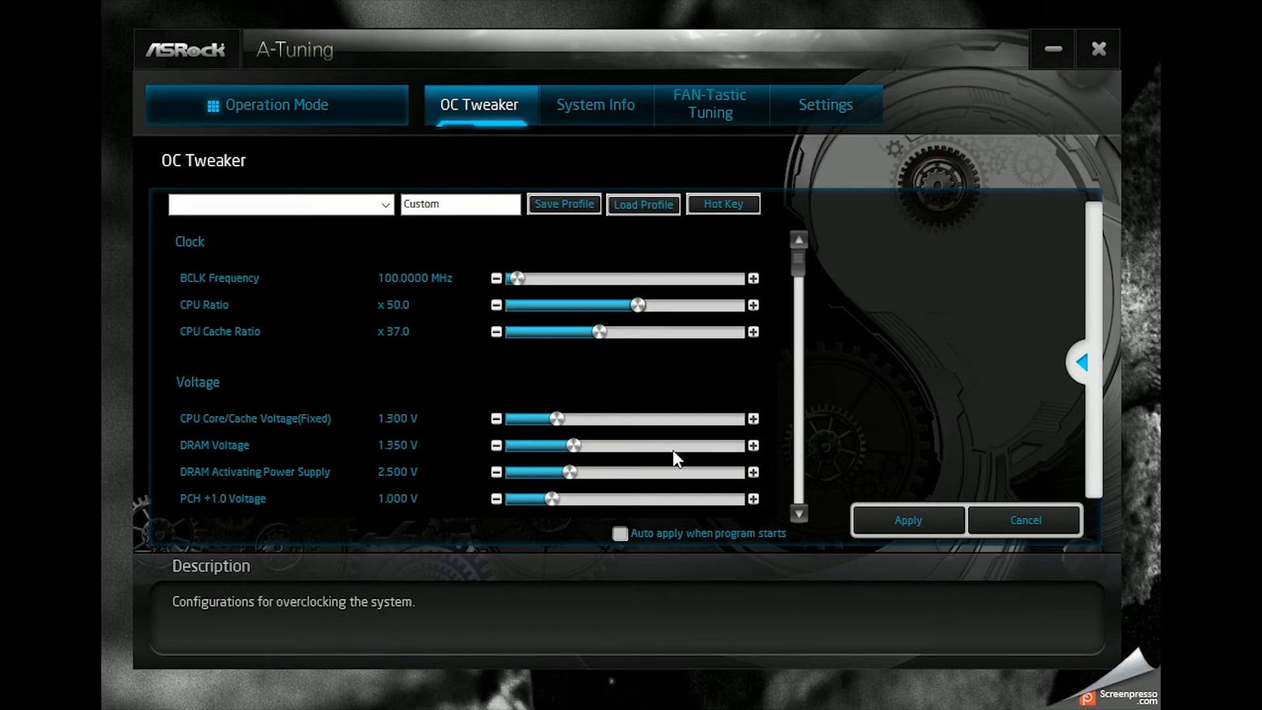
{"action": "scroll", "scroll_direction": "down", "scroll_amount": 3}
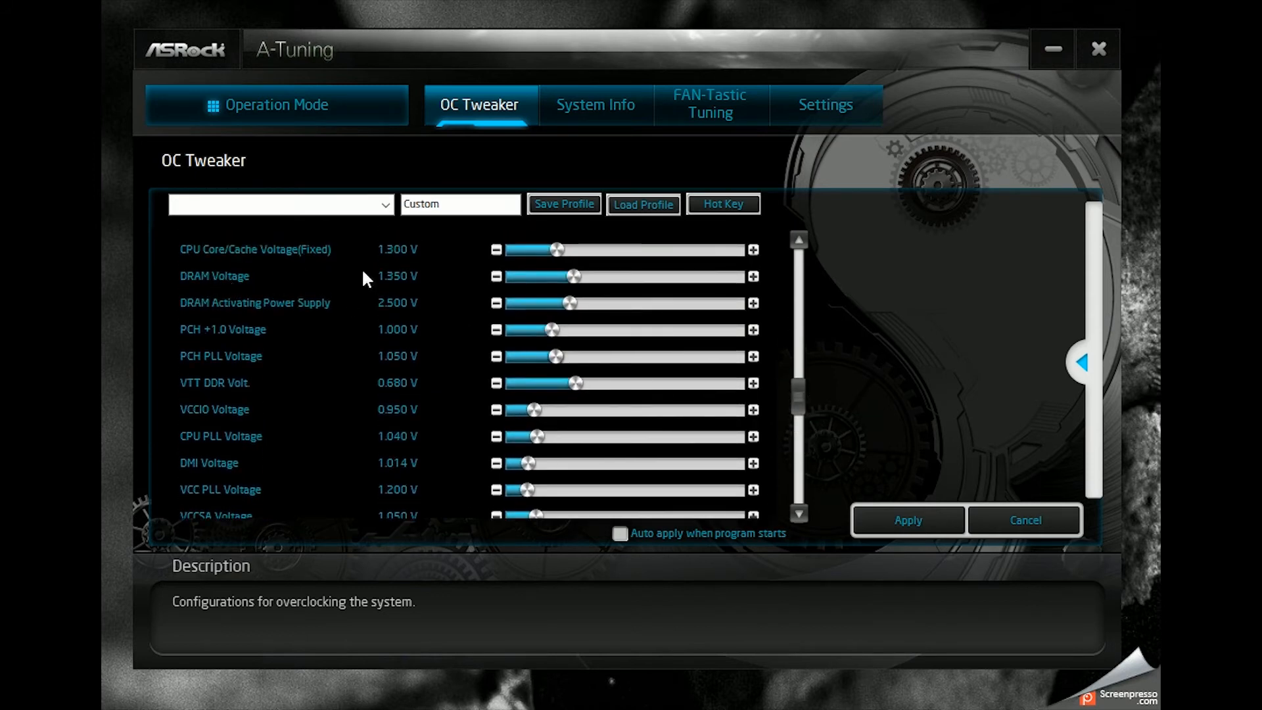
{"action": "mouse_move", "coordinate": [618, 155]}
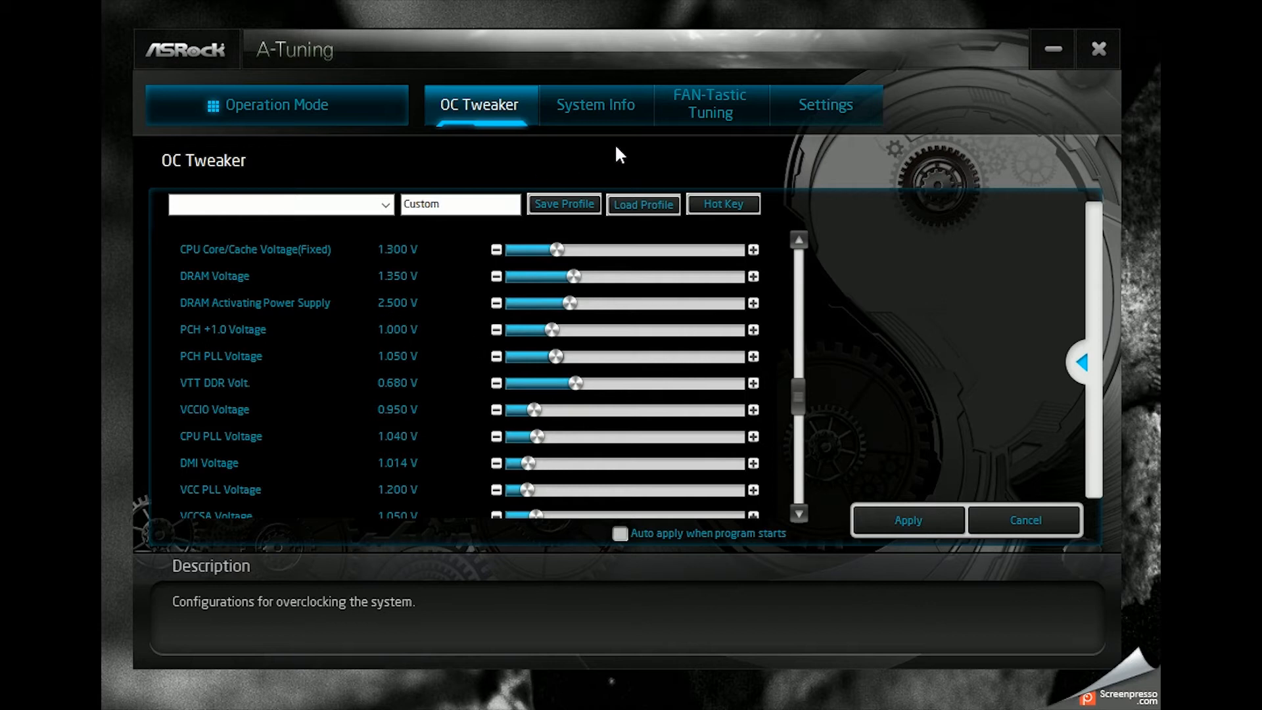
{"action": "left_click", "coordinate": [596, 106]}
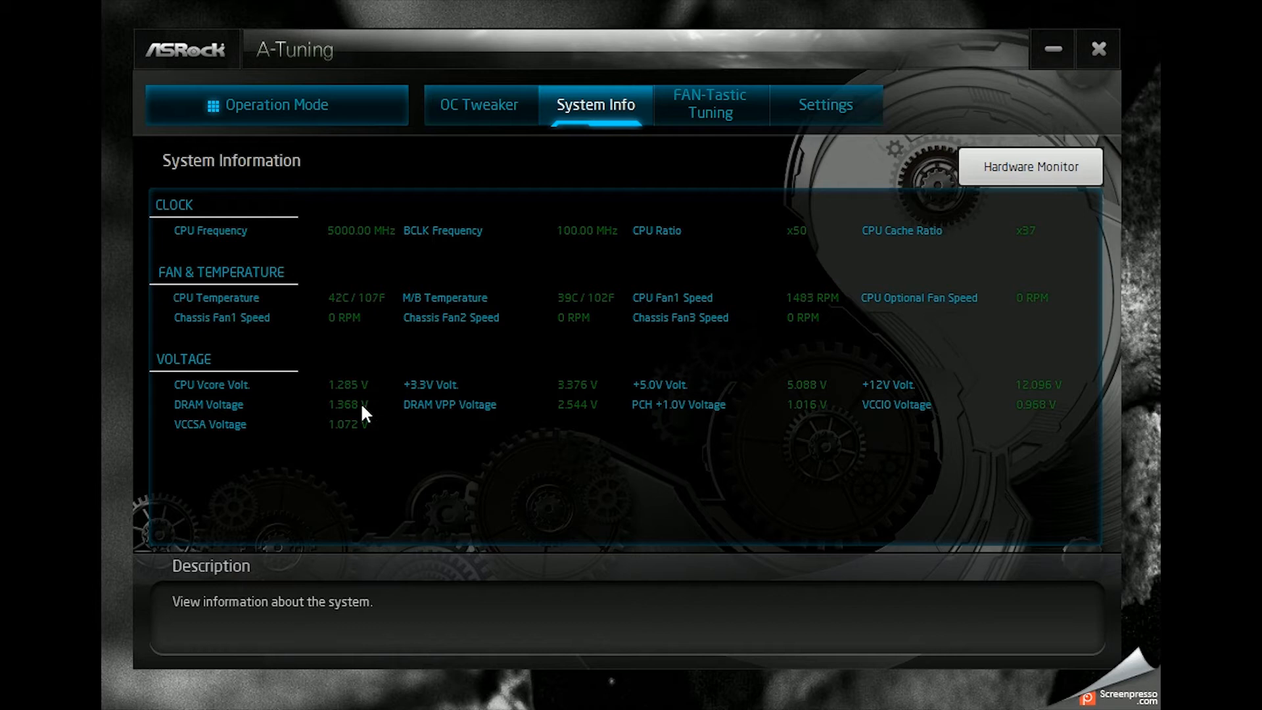
{"action": "mouse_move", "coordinate": [303, 459]}
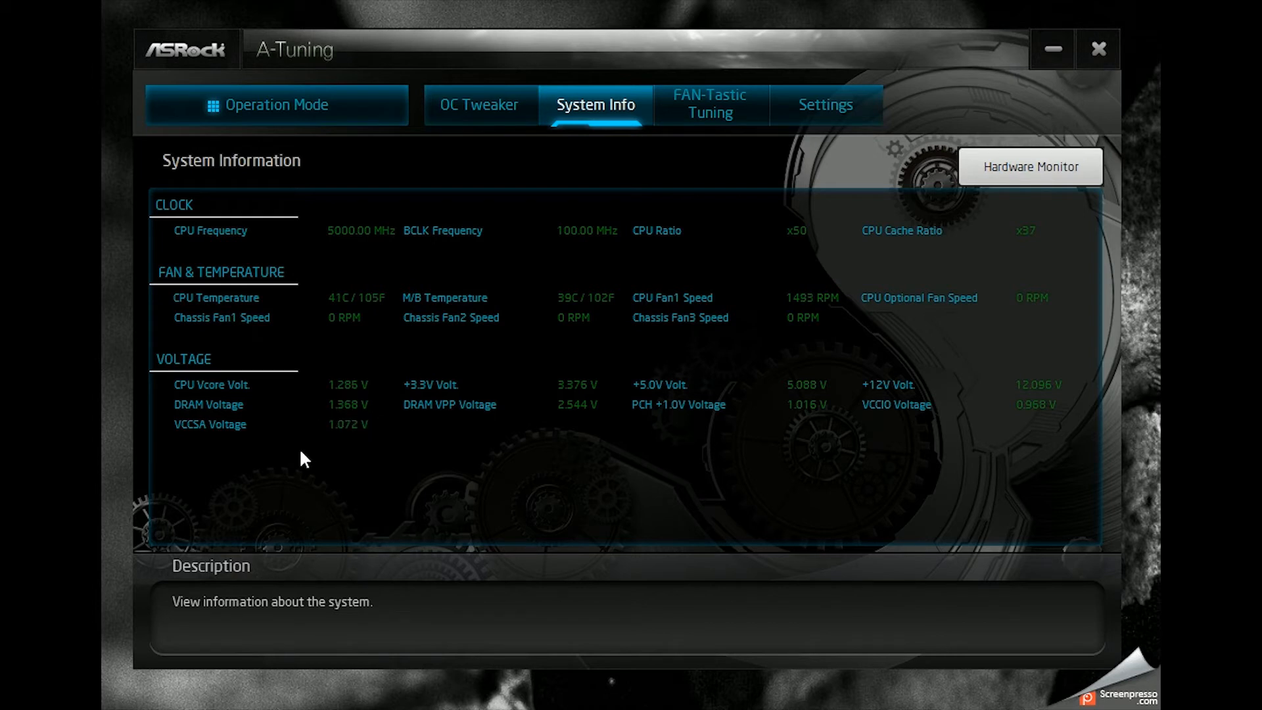
{"action": "mouse_move", "coordinate": [800, 460]}
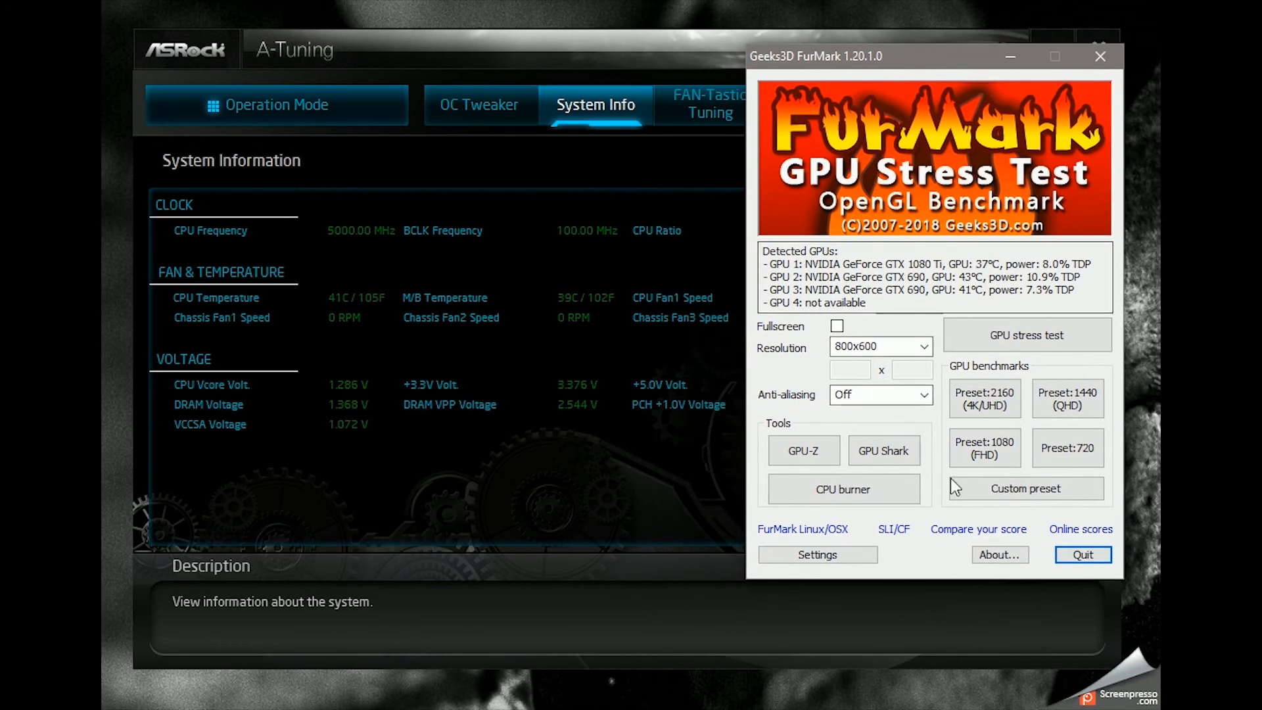
Run a 12-thread CPU burn in FurMark's CPU Burner, stop it and close the burner window
{"action": "left_click", "coordinate": [843, 489]}
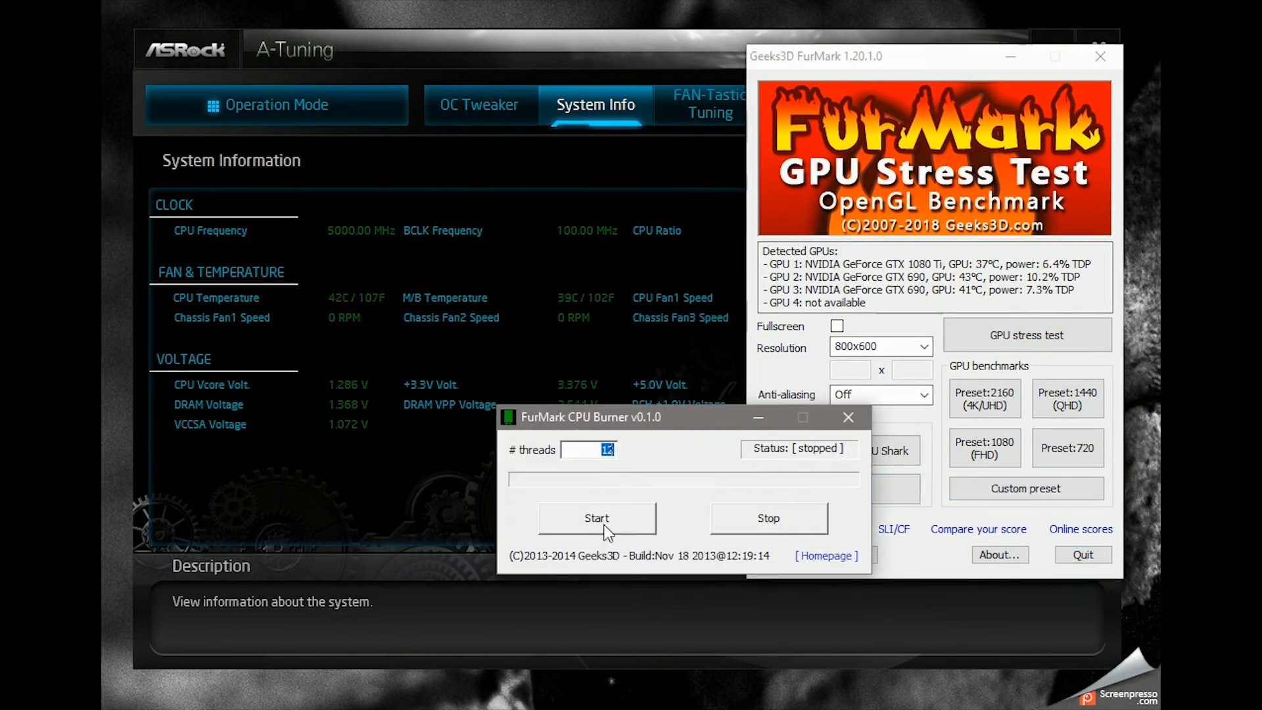
{"action": "left_click", "coordinate": [595, 518]}
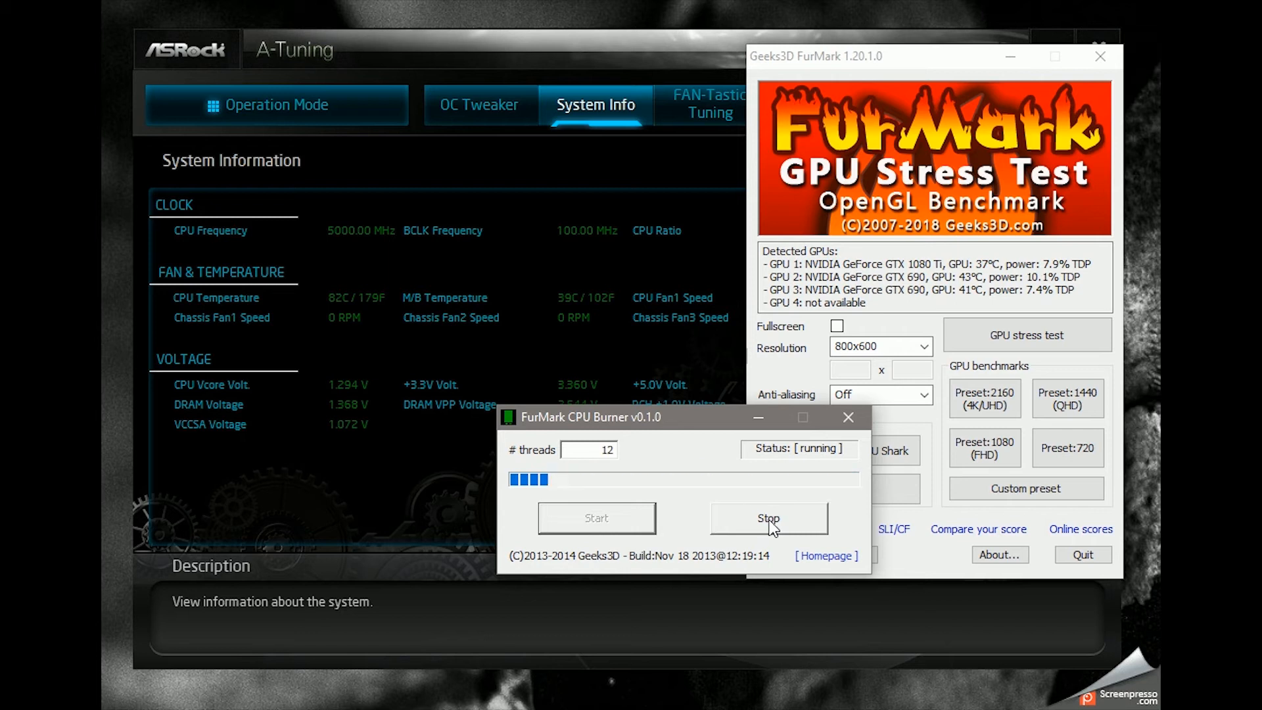
{"action": "left_click", "coordinate": [767, 518]}
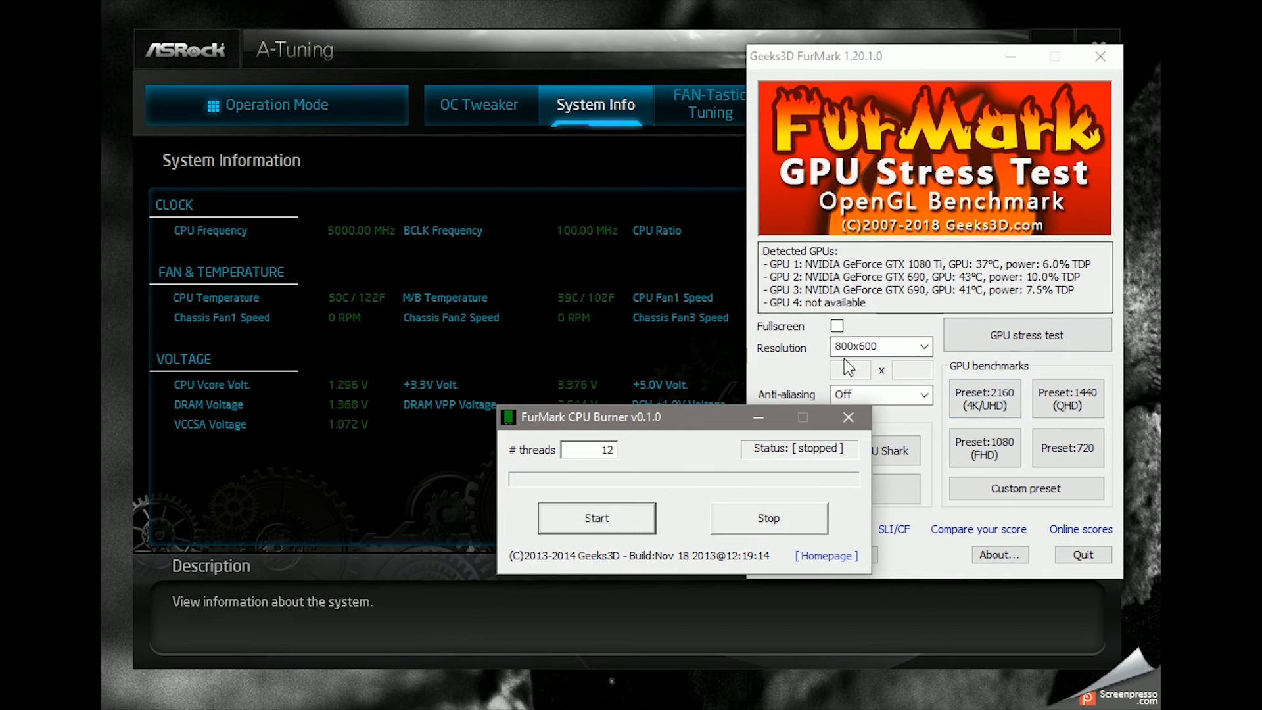
{"action": "mouse_move", "coordinate": [847, 417]}
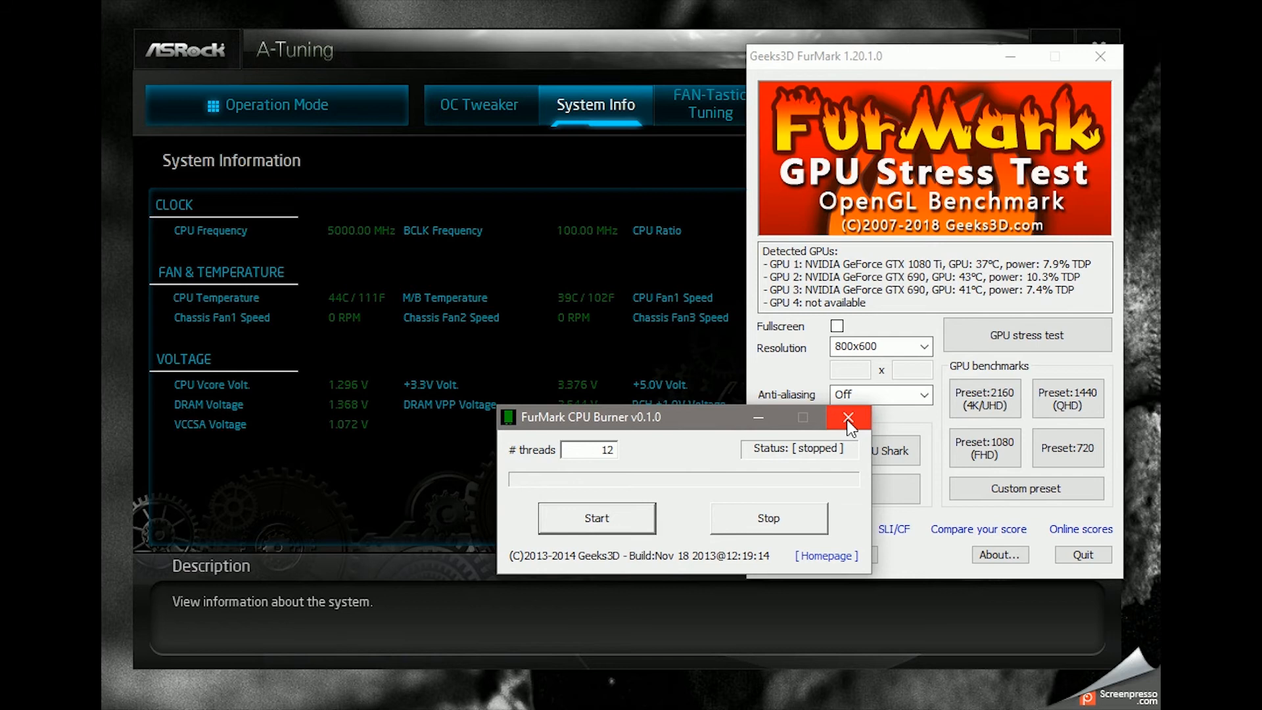
{"action": "left_click", "coordinate": [848, 418]}
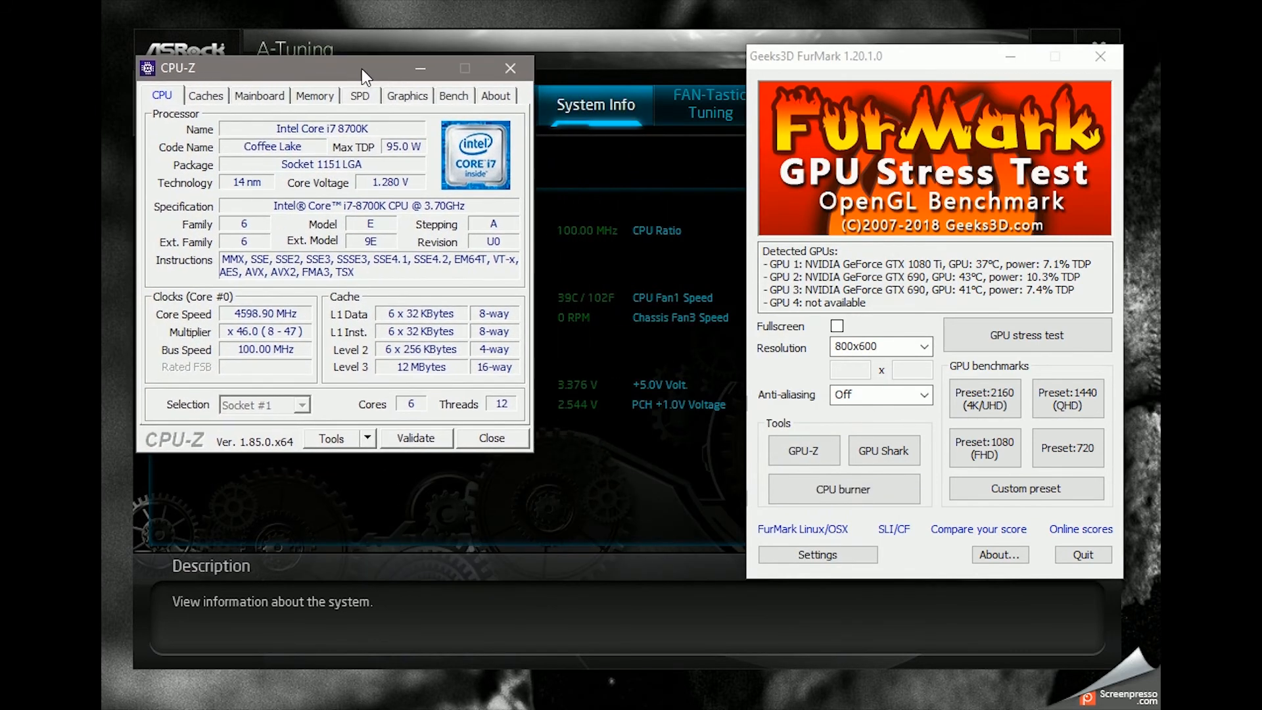
Reopen FurMark's CPU burner and start the burn again
{"action": "left_click", "coordinate": [842, 489]}
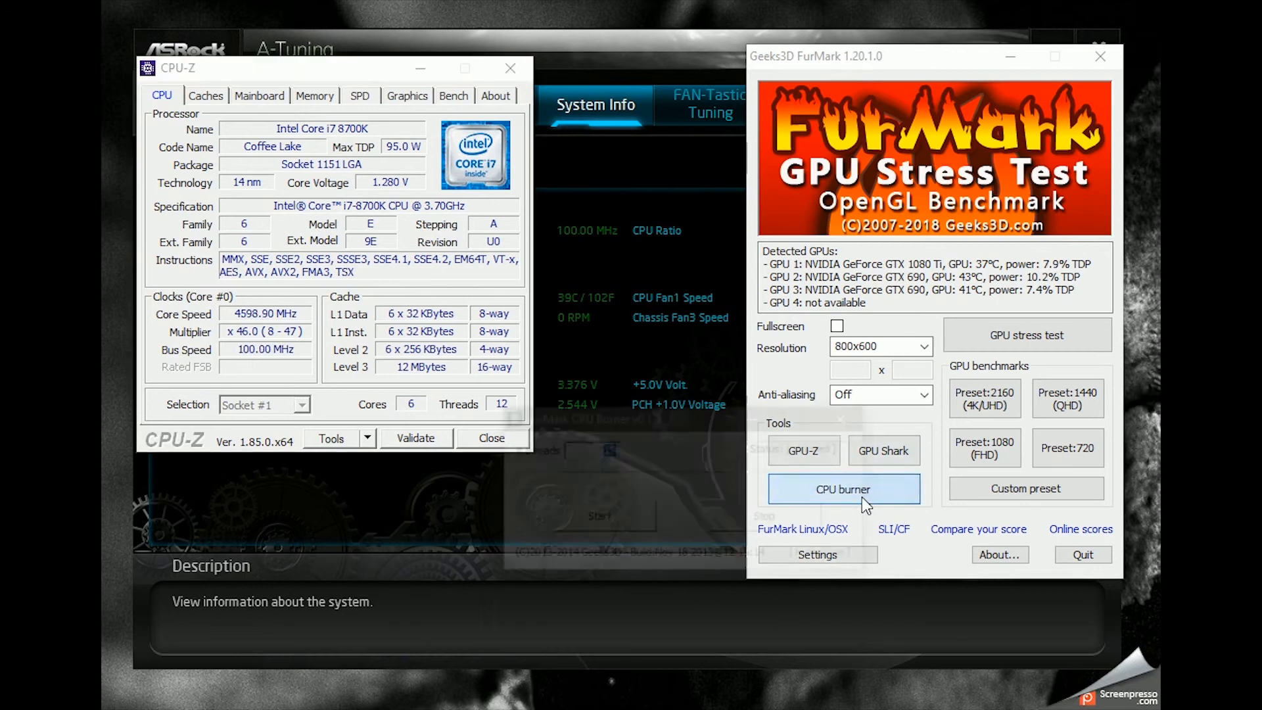
{"action": "left_click", "coordinate": [842, 489]}
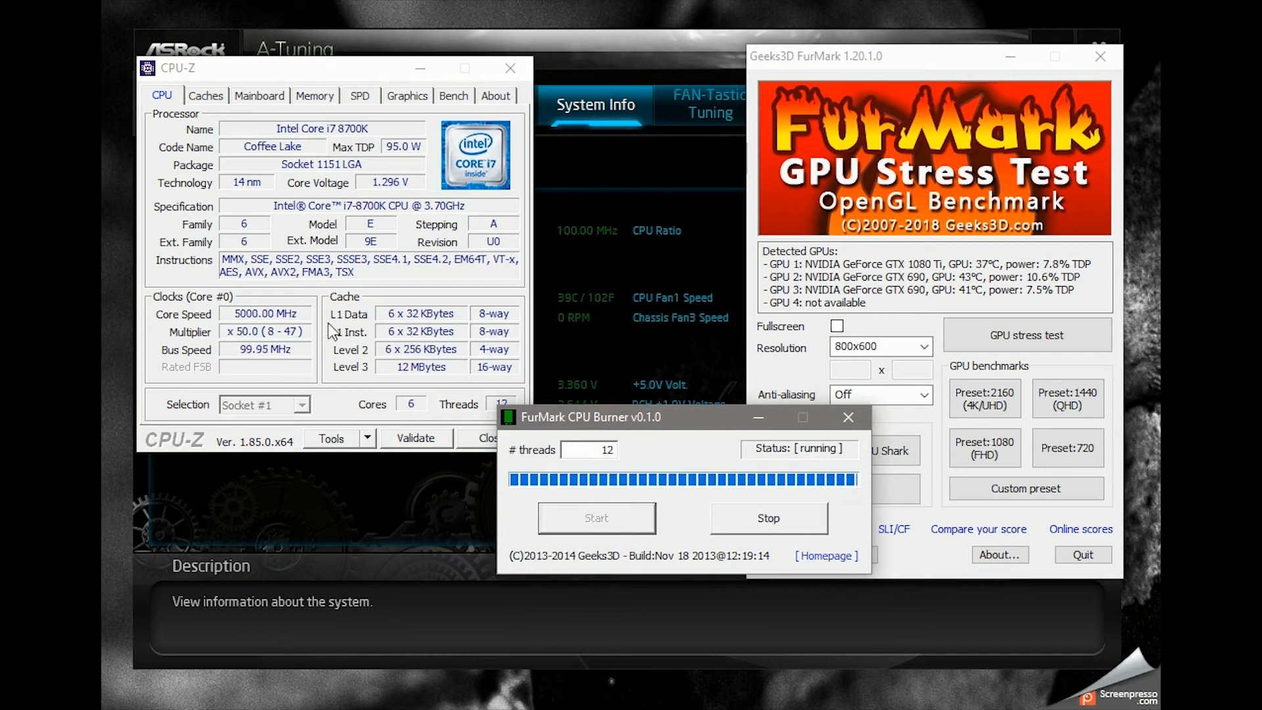
{"action": "mouse_move", "coordinate": [264, 109]}
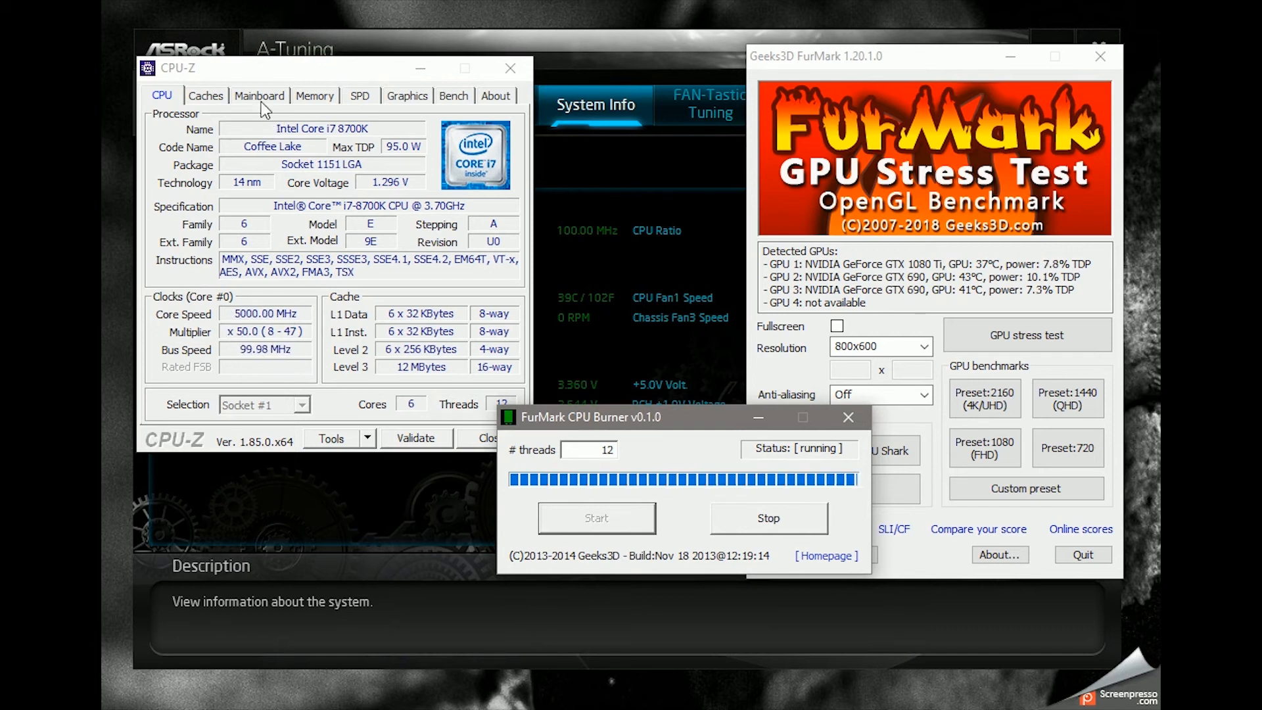
Review CPU-Z's Mainboard, Caches, Memory and SPD details while the burn runs
{"action": "left_click", "coordinate": [259, 95]}
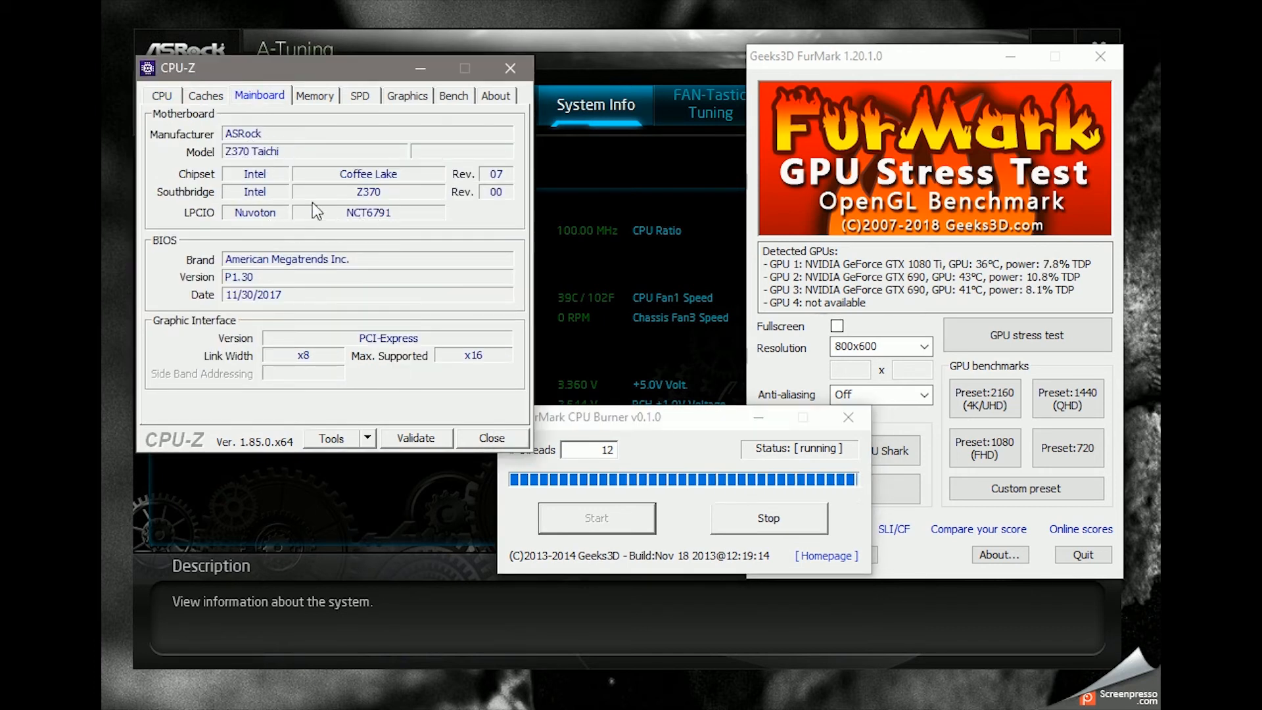
{"action": "left_click", "coordinate": [205, 96]}
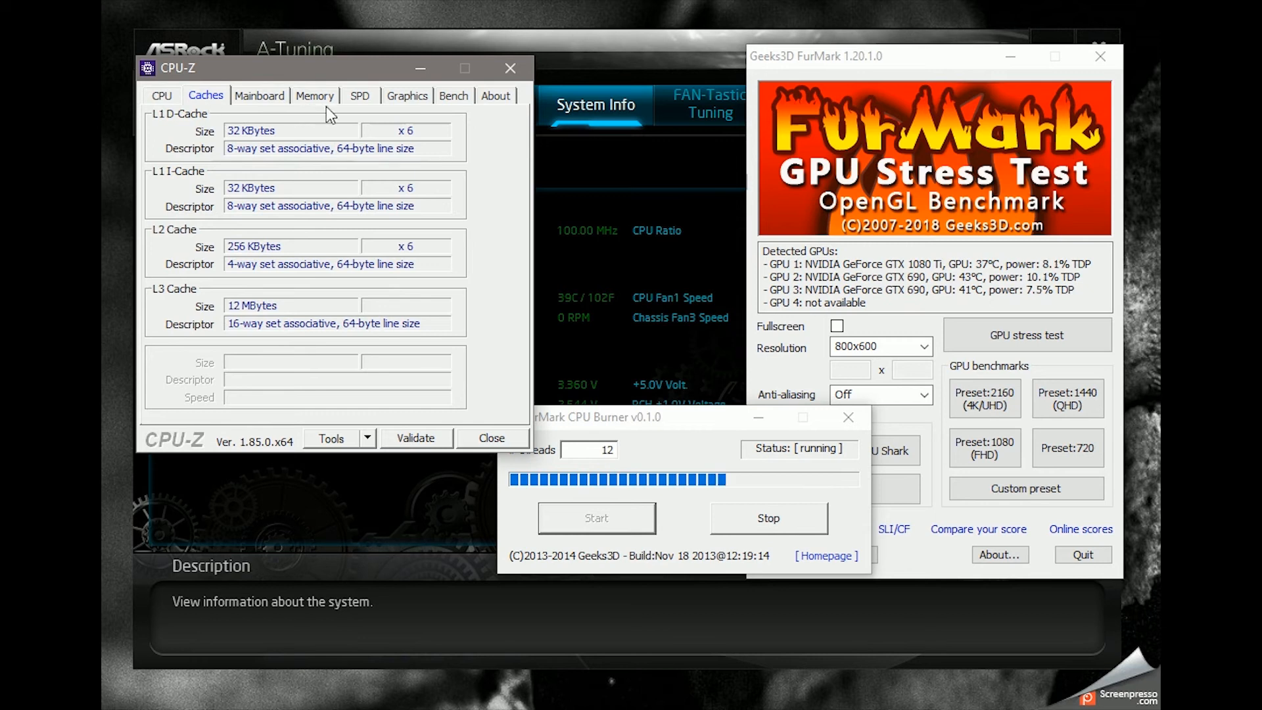
{"action": "left_click", "coordinate": [314, 94]}
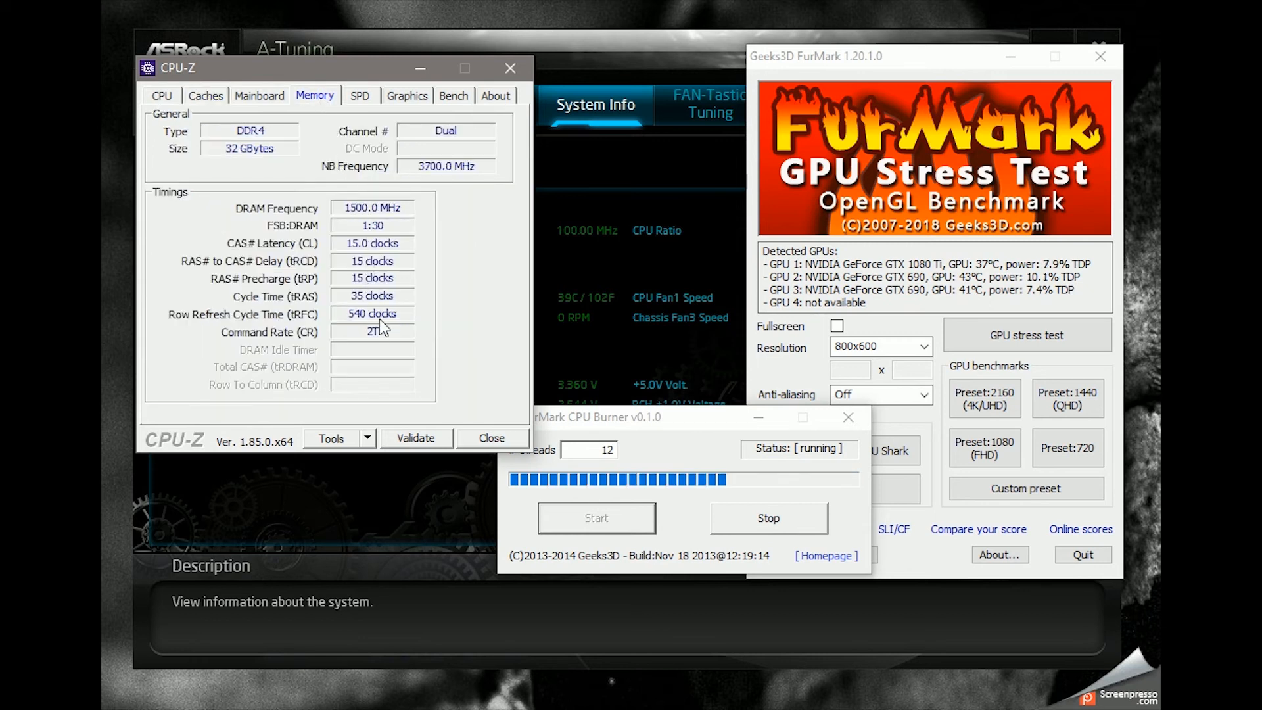
{"action": "left_click", "coordinate": [359, 95]}
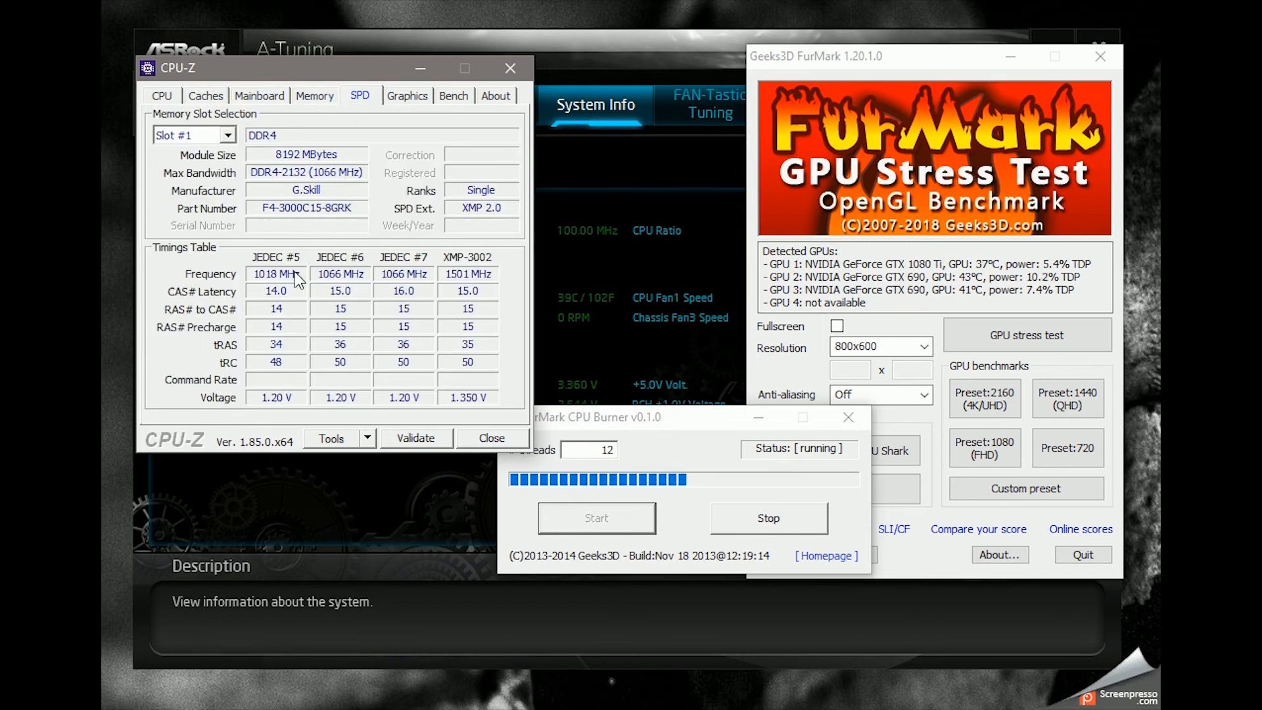
{"action": "left_click", "coordinate": [407, 95]}
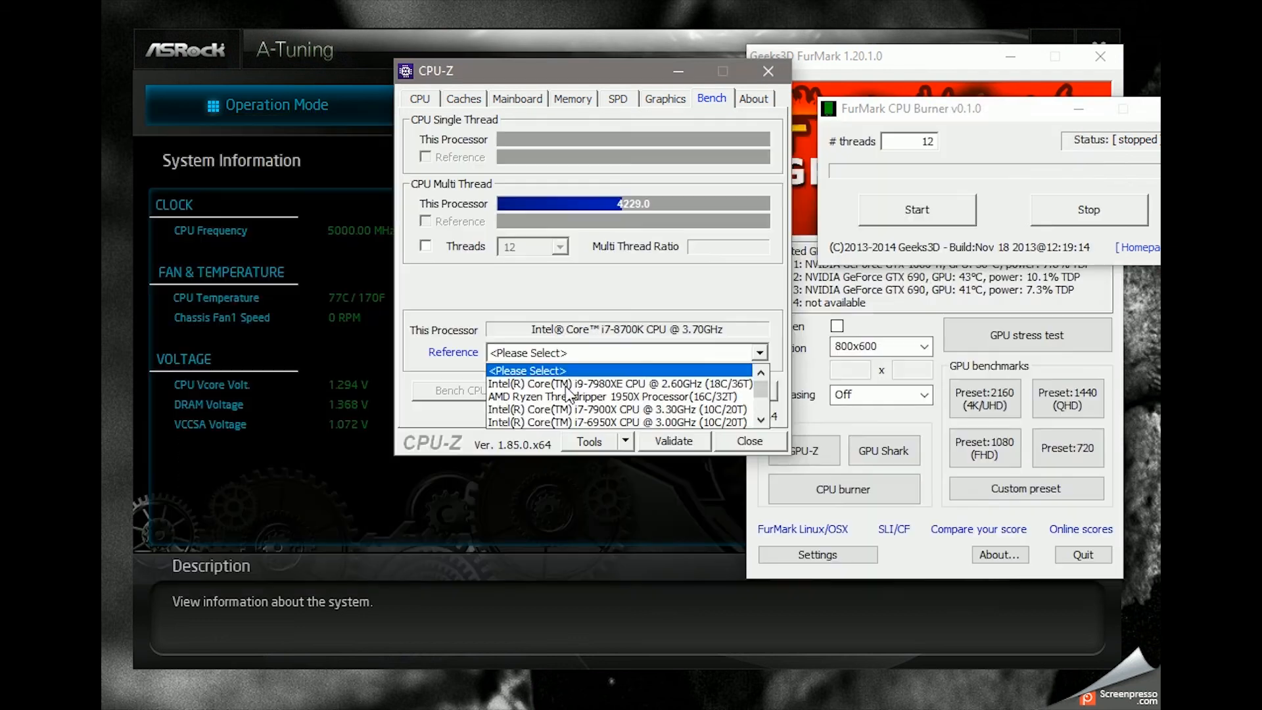
Compare the benchmark against the Core i7-6950X, stop the run, then compare against the Core i9-7980XE
{"action": "left_click", "coordinate": [623, 422]}
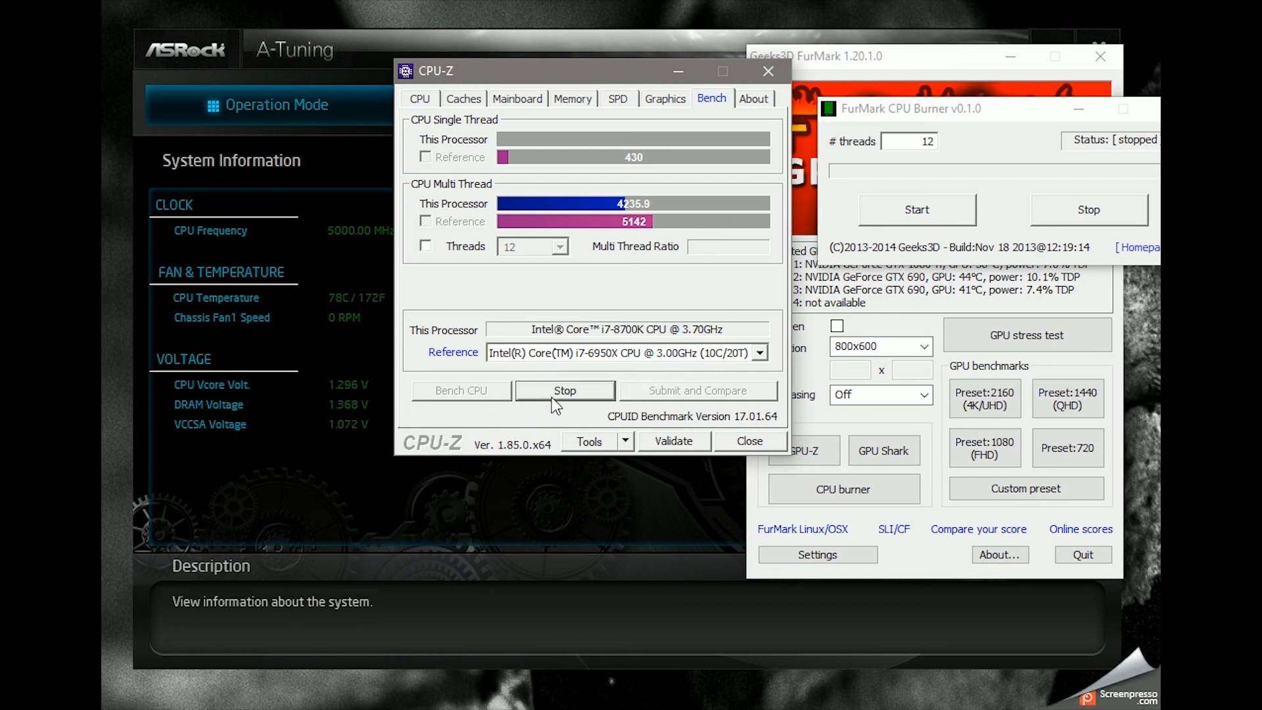
{"action": "left_click", "coordinate": [564, 390]}
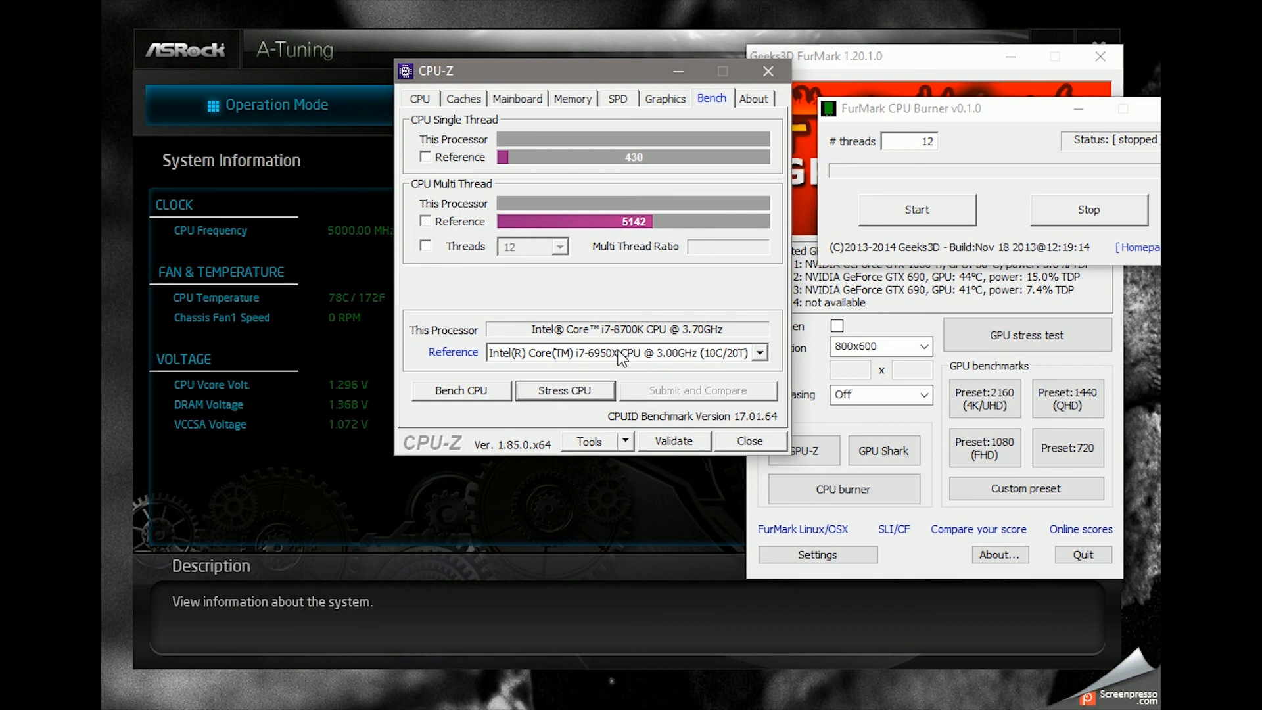
{"action": "left_click", "coordinate": [759, 352]}
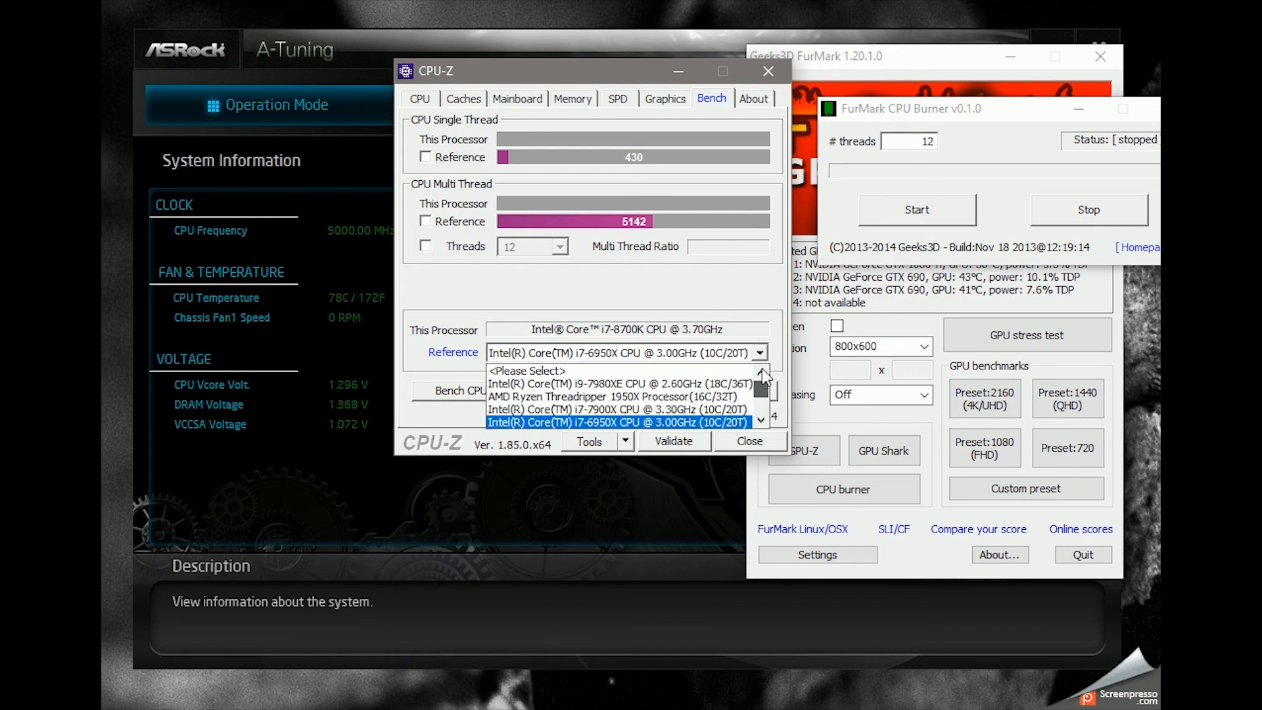
{"action": "left_click", "coordinate": [611, 383]}
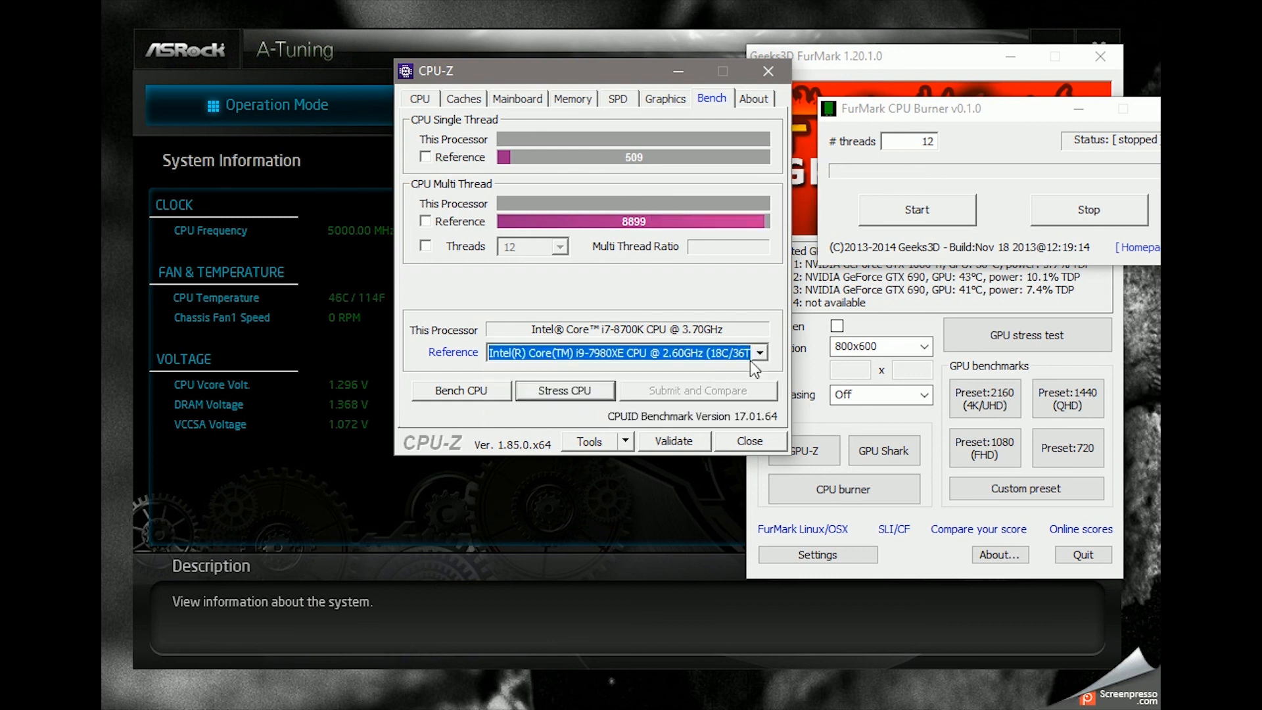
Switch the reference processor to the Core i7-7900X (480 single / 5416 multi-thread)
{"action": "left_click", "coordinate": [758, 353]}
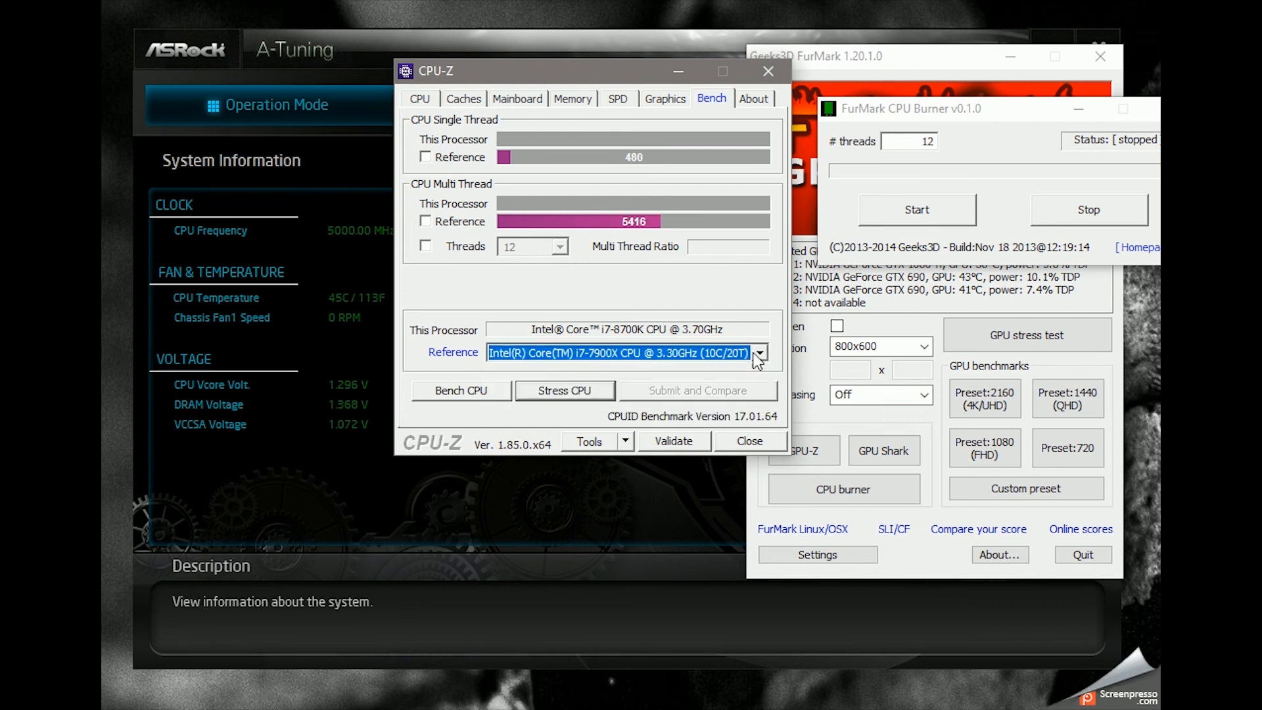
{"action": "left_click", "coordinate": [757, 352]}
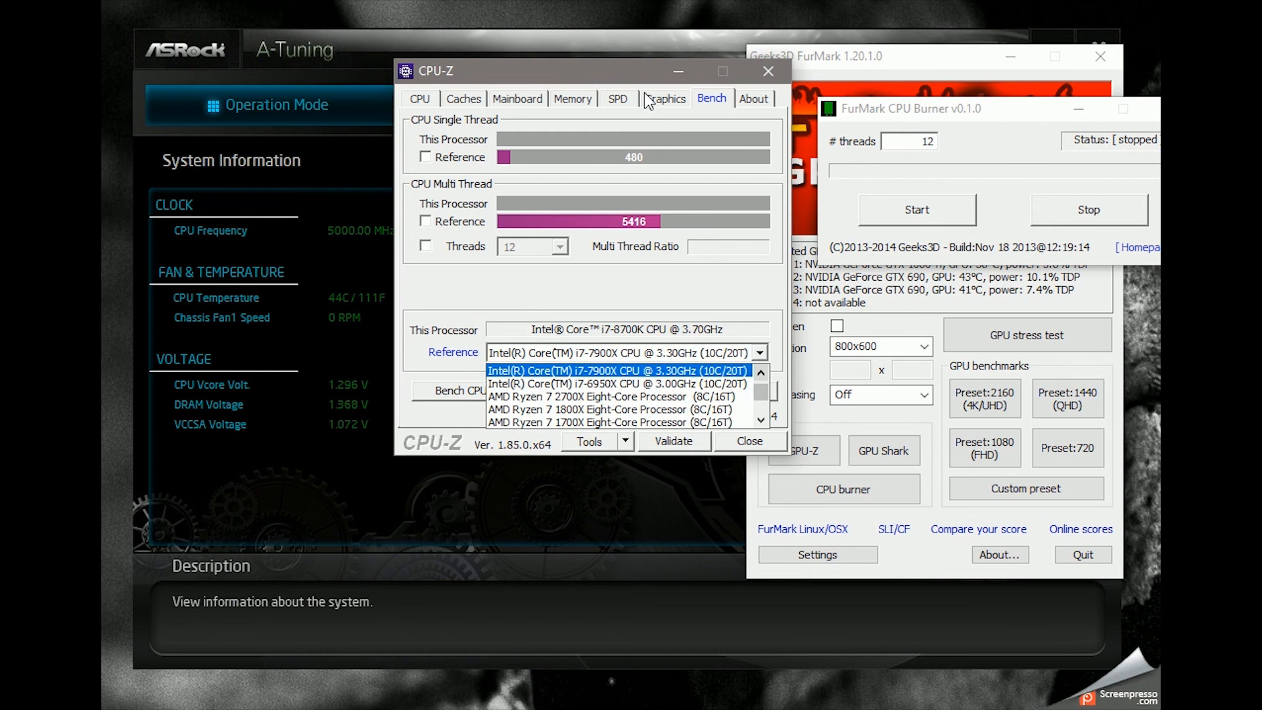
{"action": "left_click", "coordinate": [620, 371]}
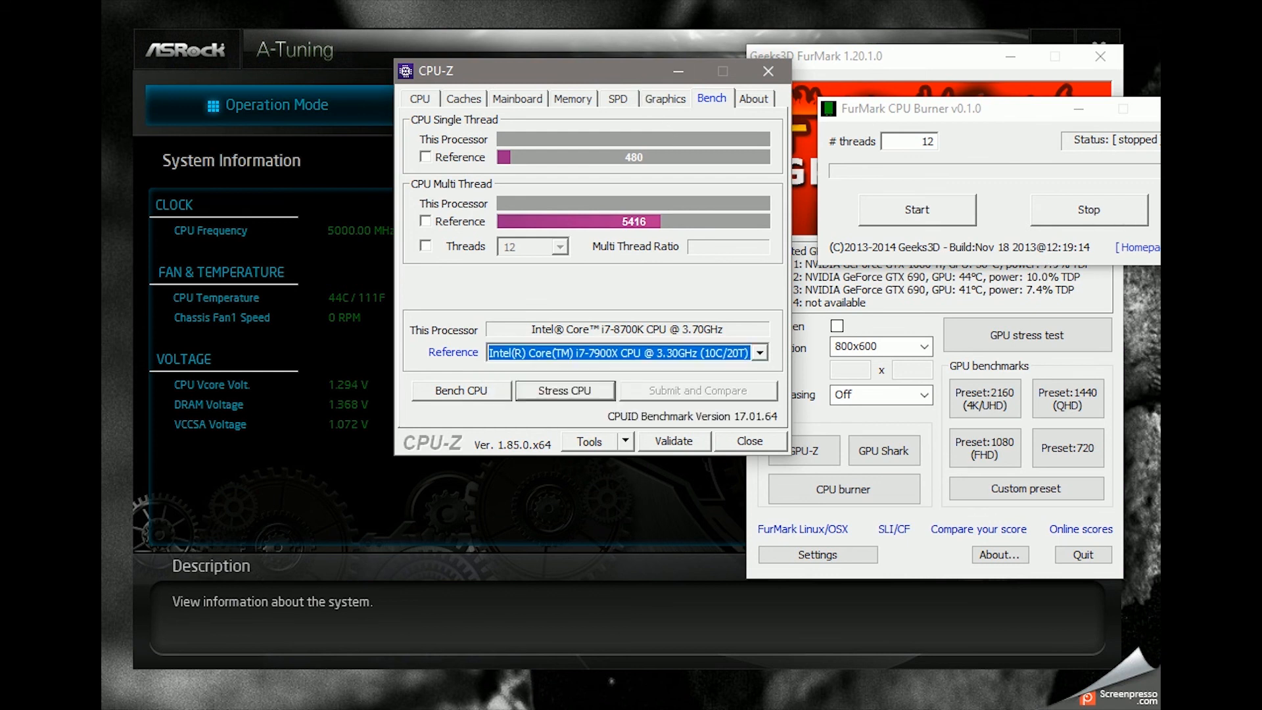